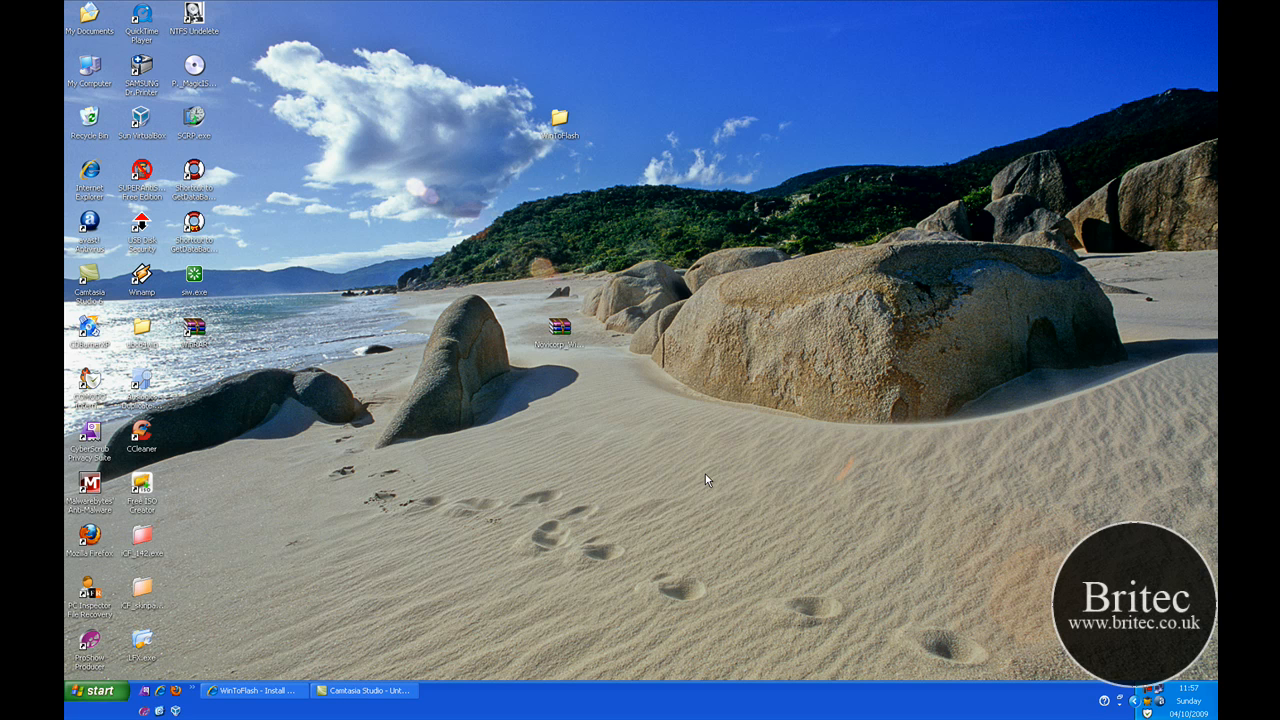
- Bring the Internet Explorer window with the WinToFlash website to the front
click(253, 690)
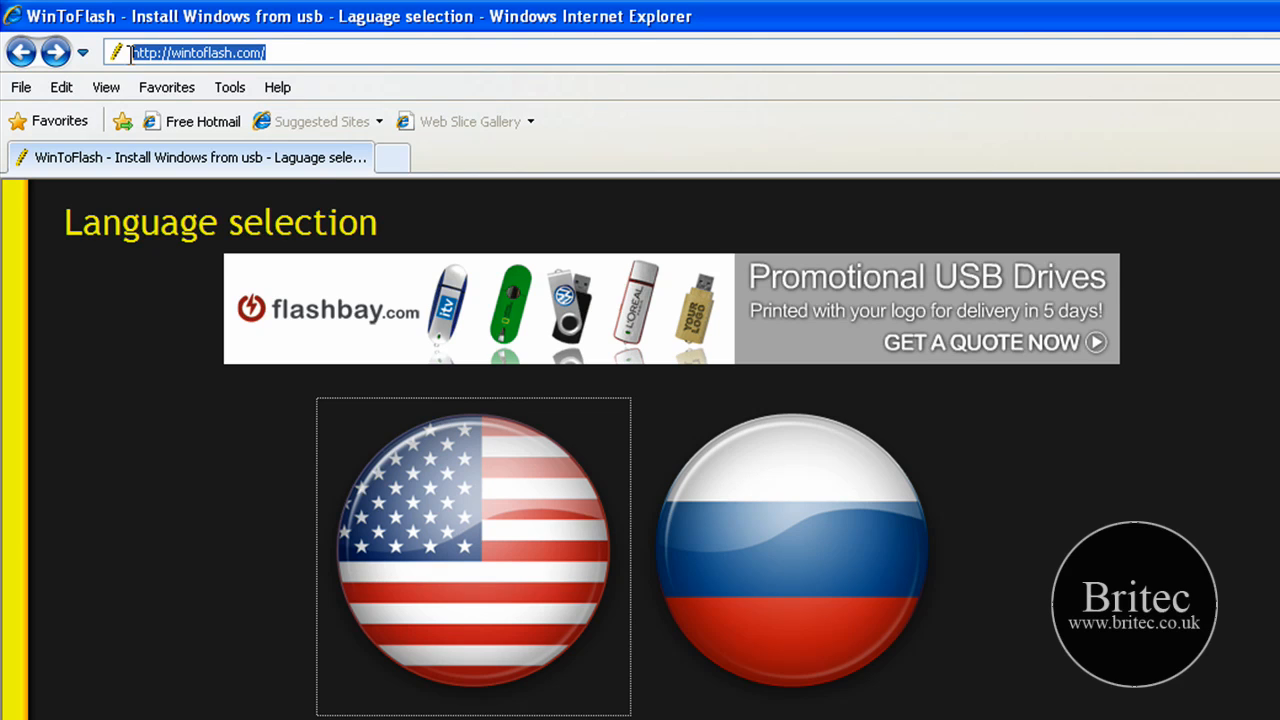
- Choose English on the WinToFlash site and go to its Download page
click(475, 555)
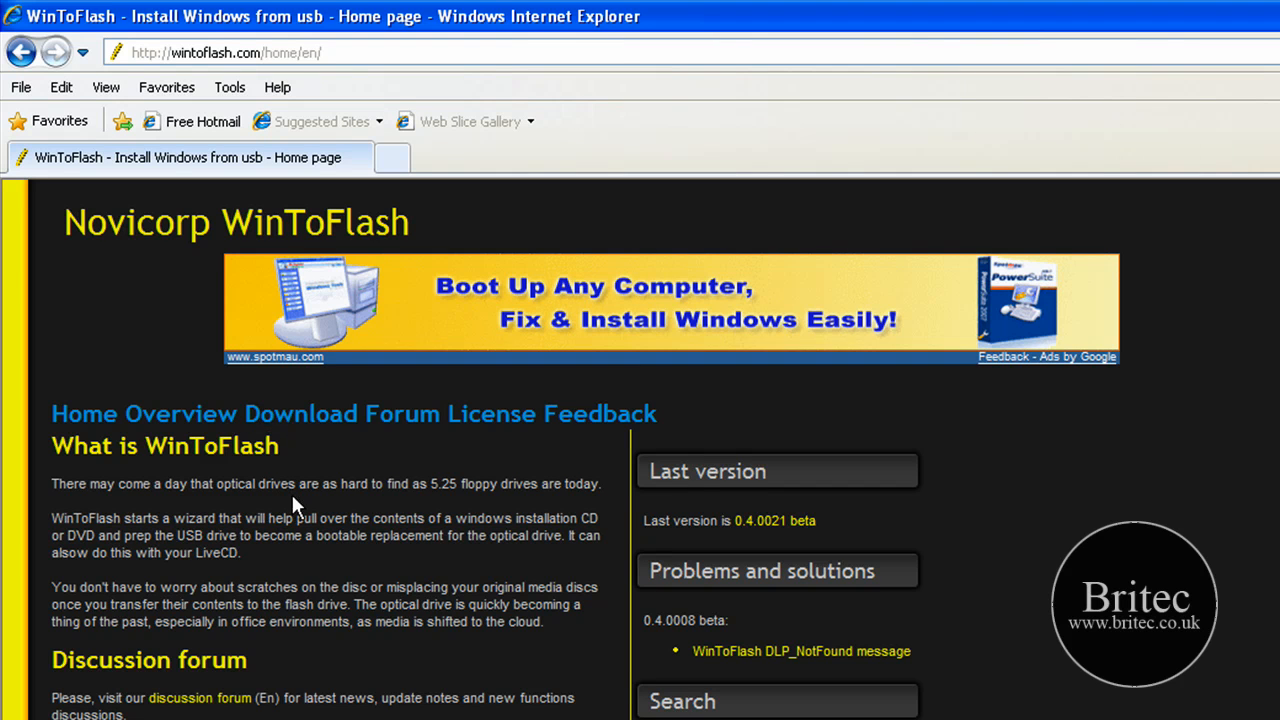
mouse_move(460, 581)
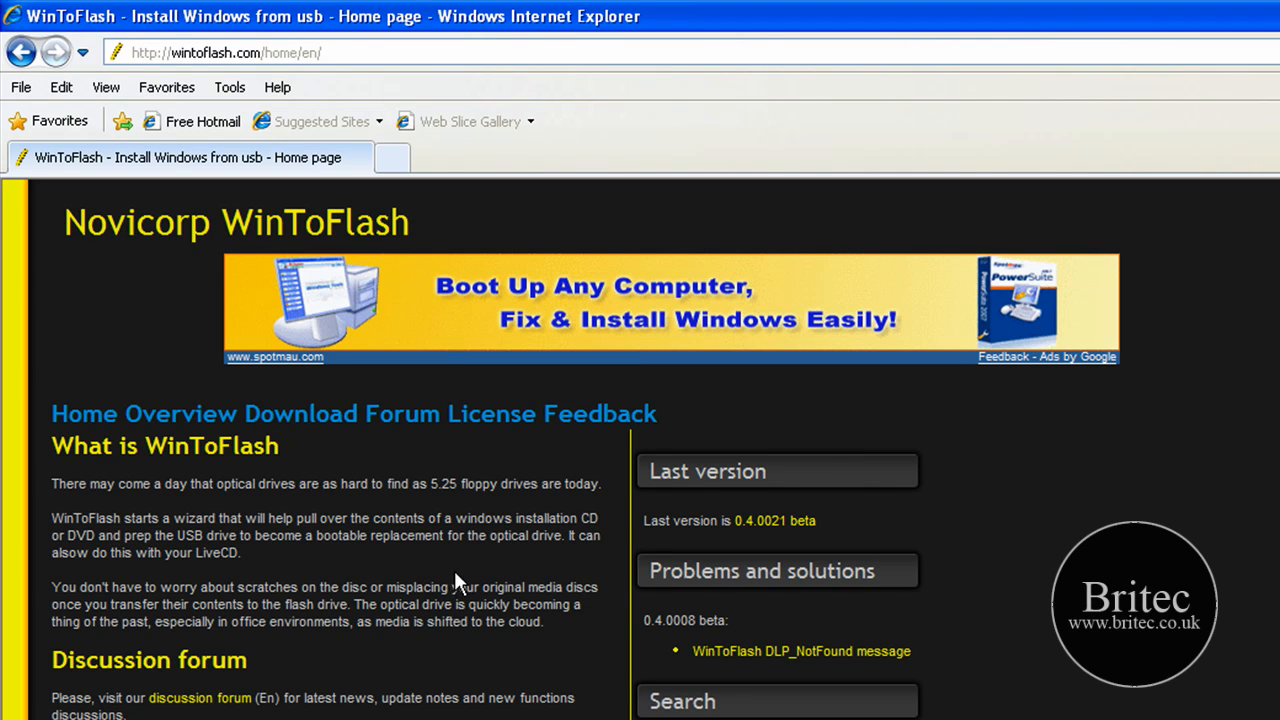
mouse_move(318, 442)
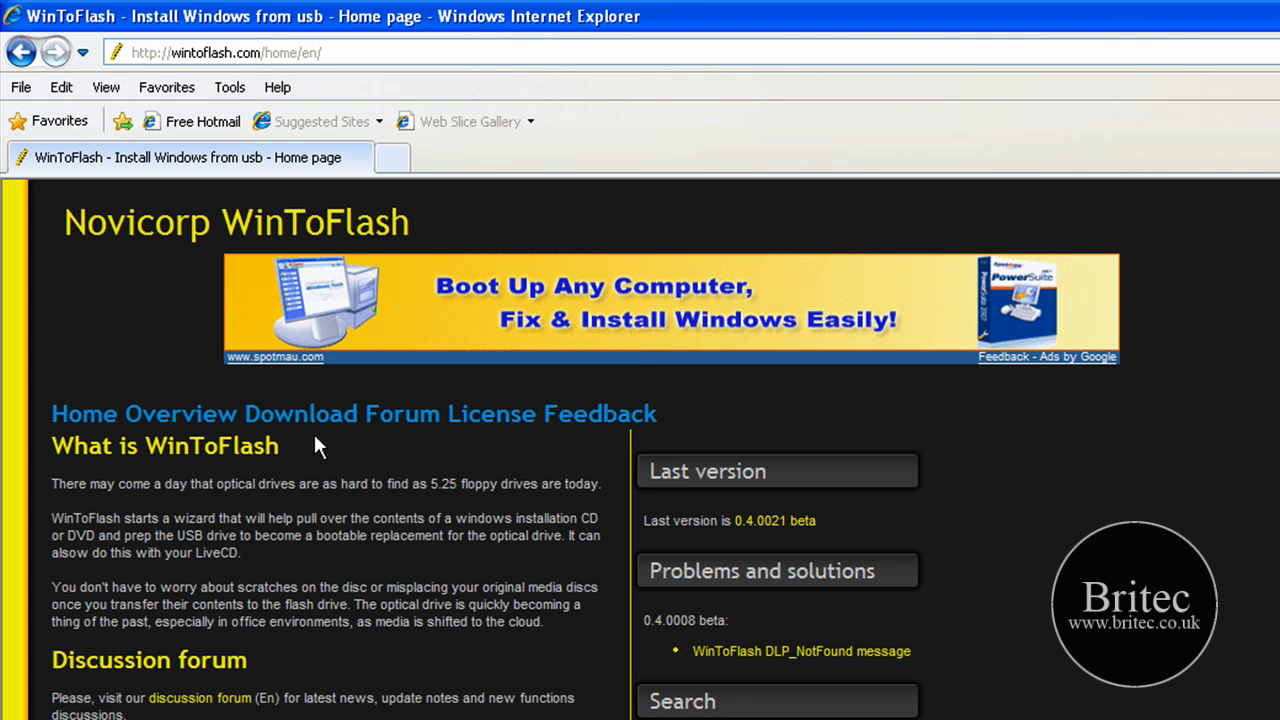
click(299, 414)
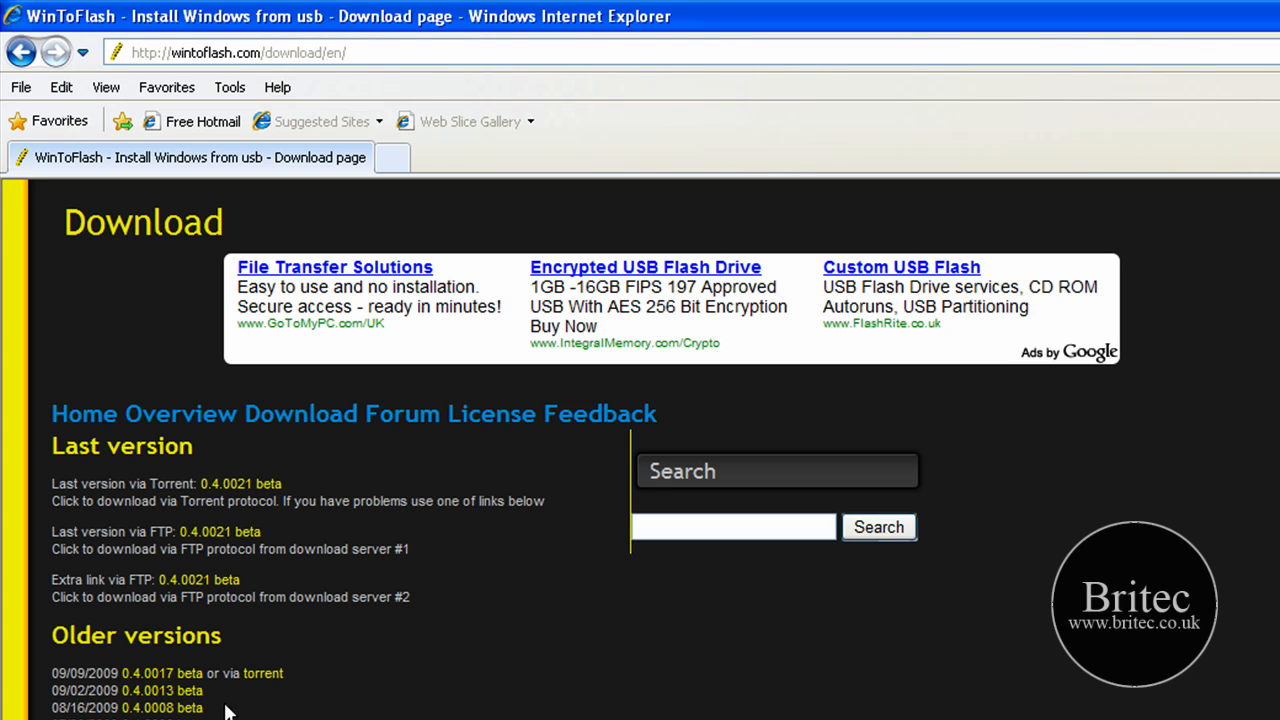
mouse_move(170, 685)
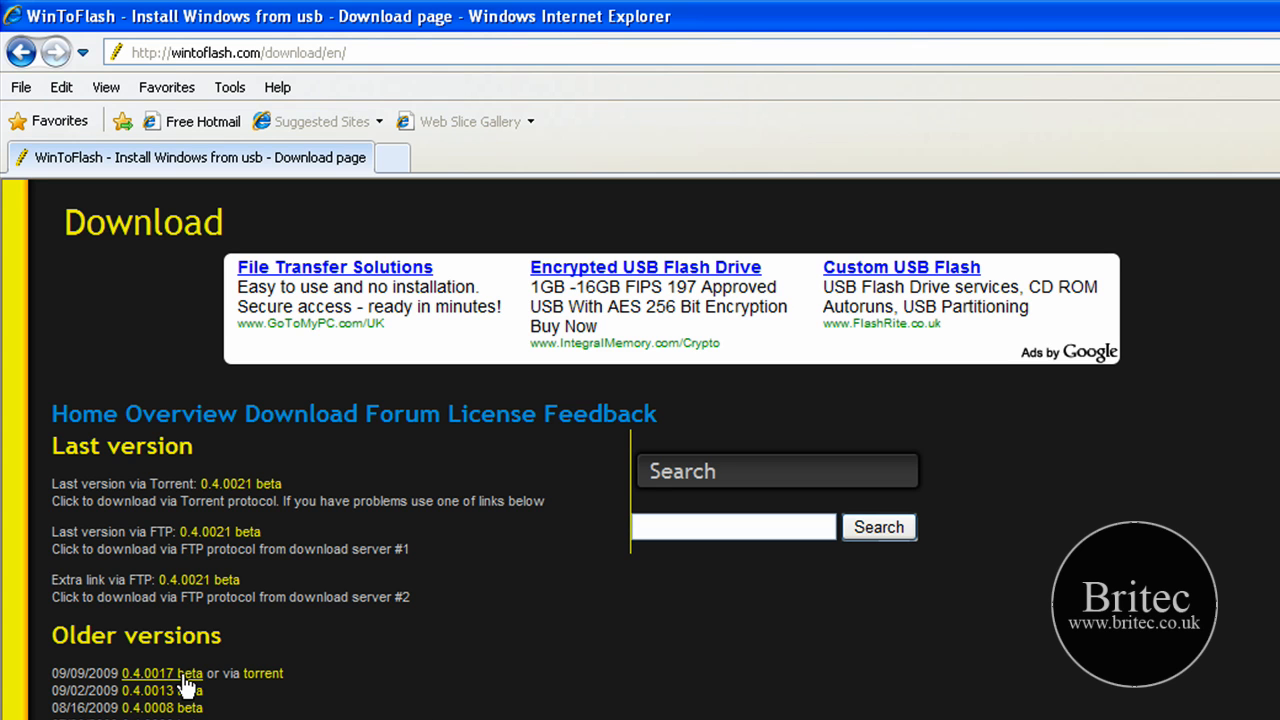
mouse_move(250, 500)
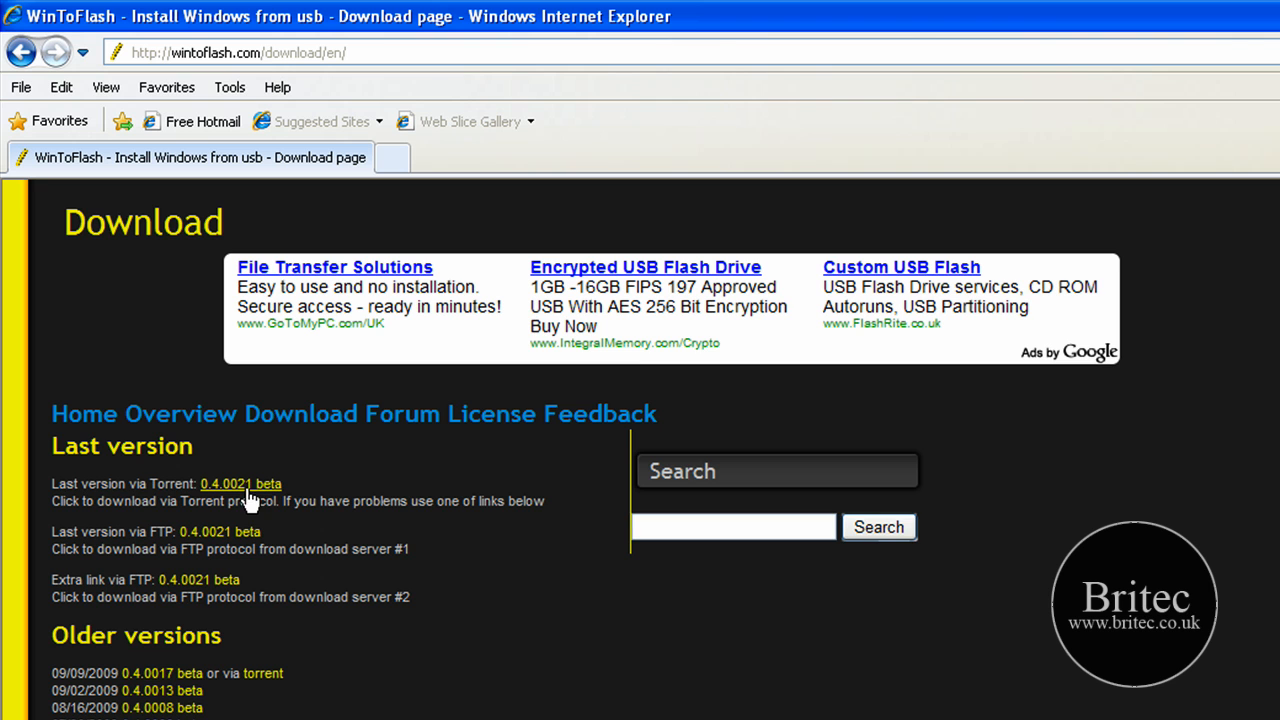
mouse_move(247, 511)
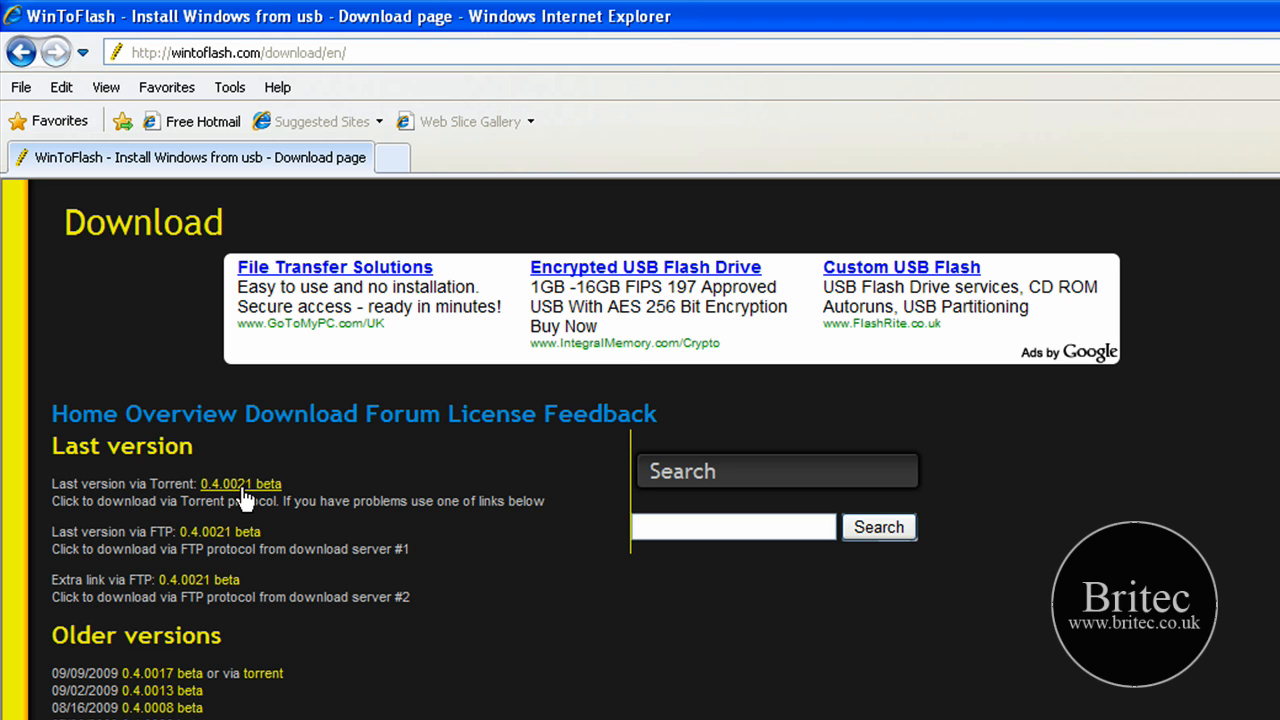
mouse_move(152, 531)
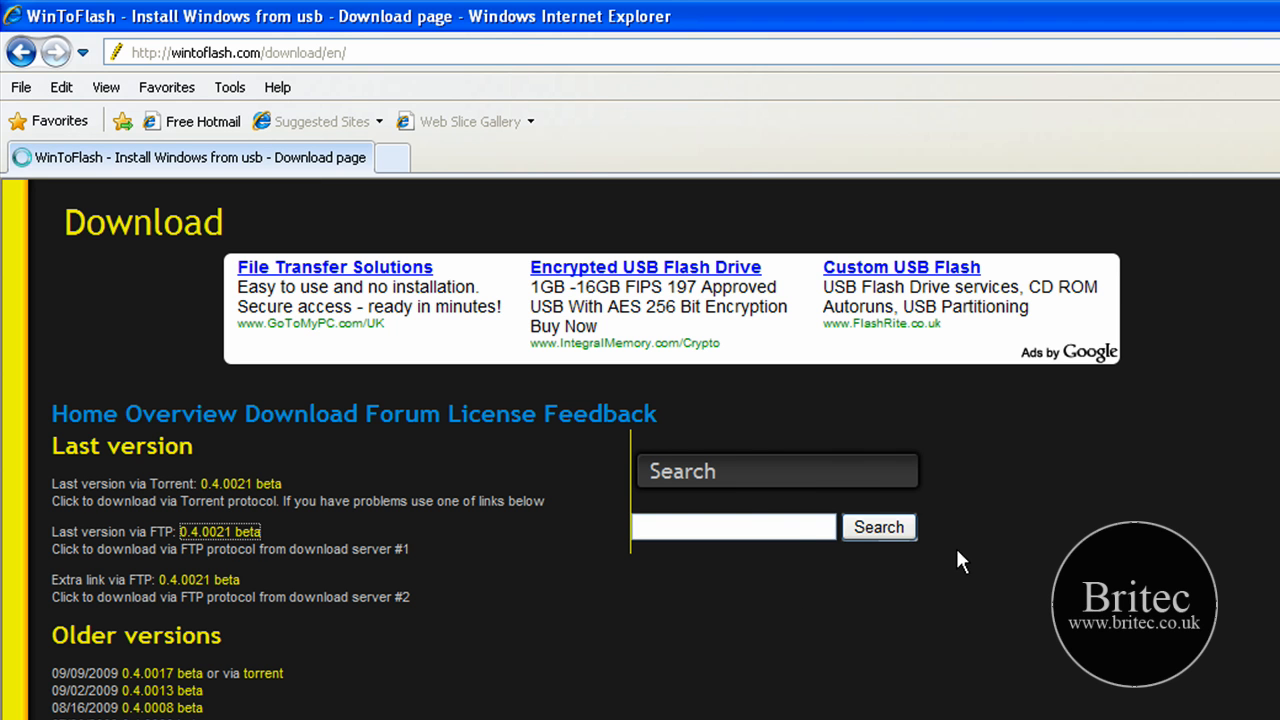
- Download the 0.4.0021 beta zip via the FTP link and save it to the desktop
click(218, 531)
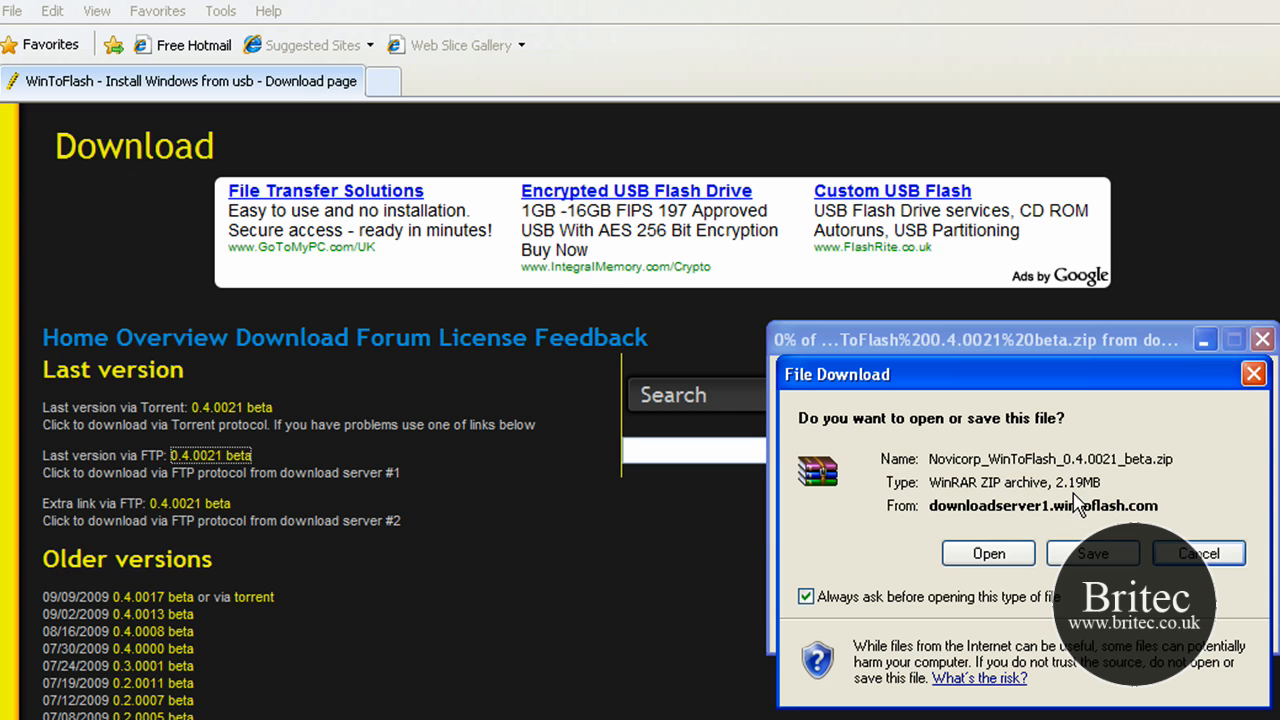
mouse_move(1087, 505)
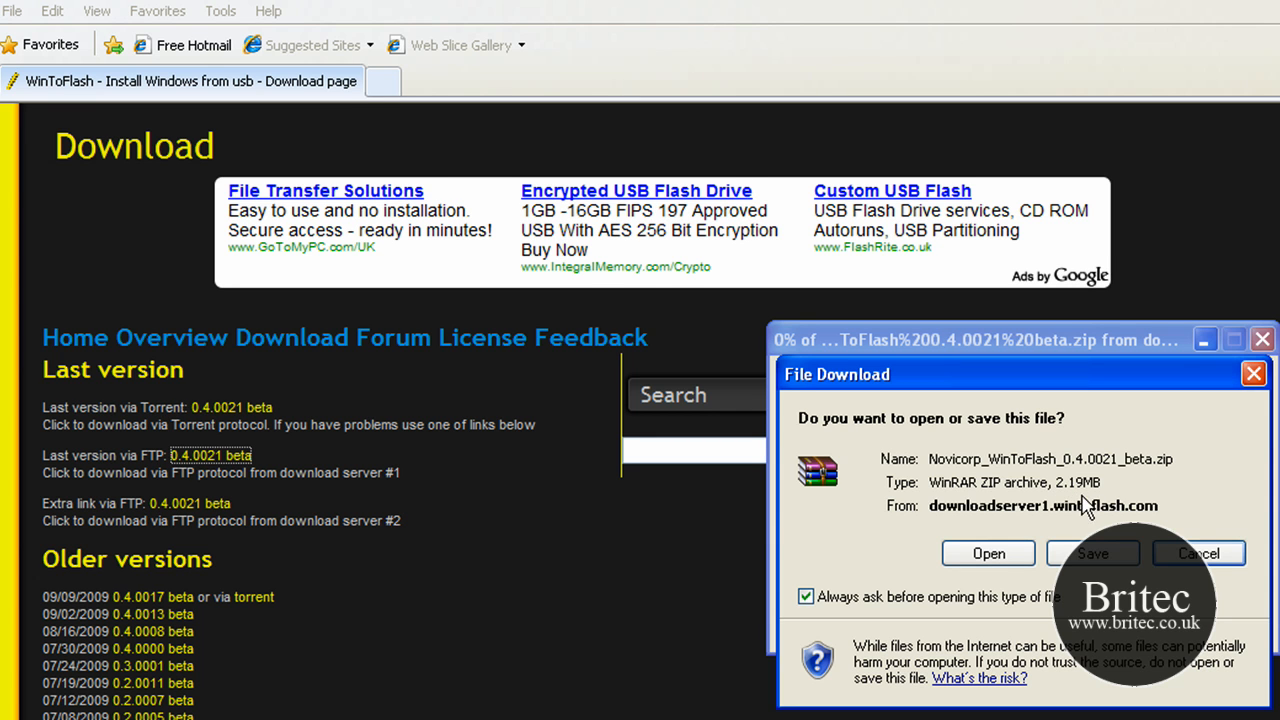
click(1206, 553)
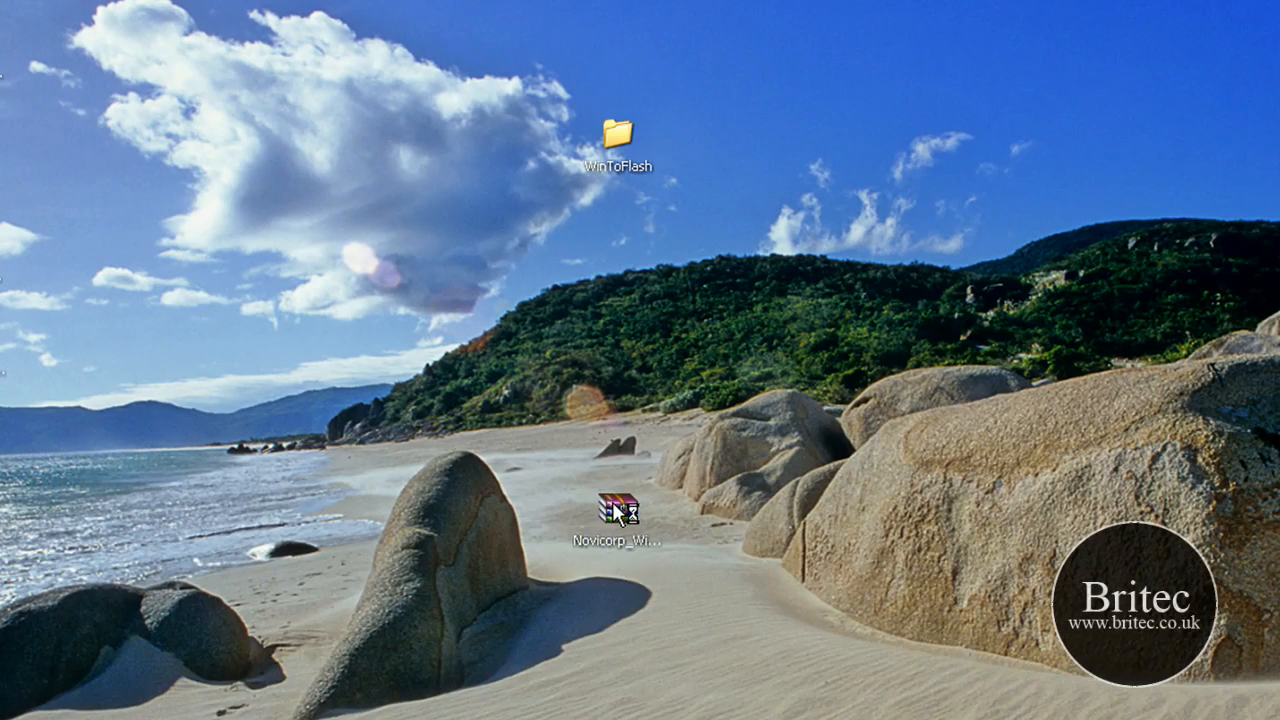
- Open the downloaded zip in WinRAR and extract its files to a WinToFlash folder
double_click(621, 511)
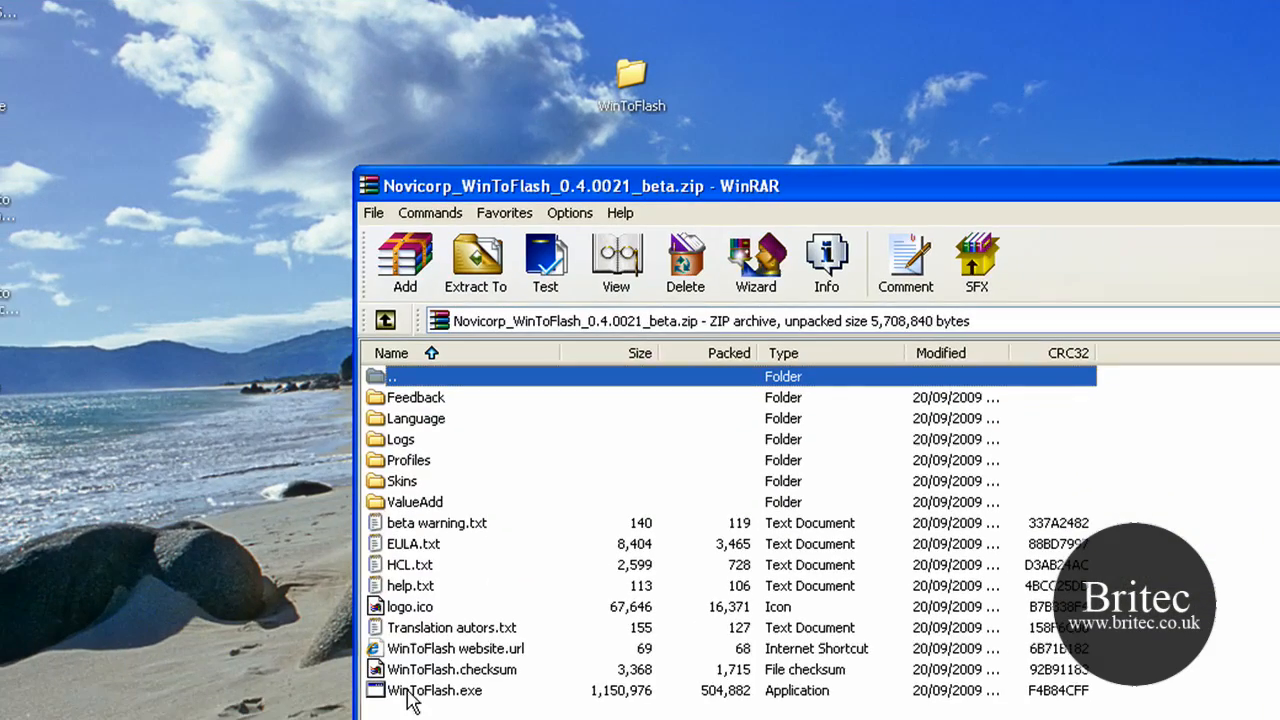
key(ctrl+a)
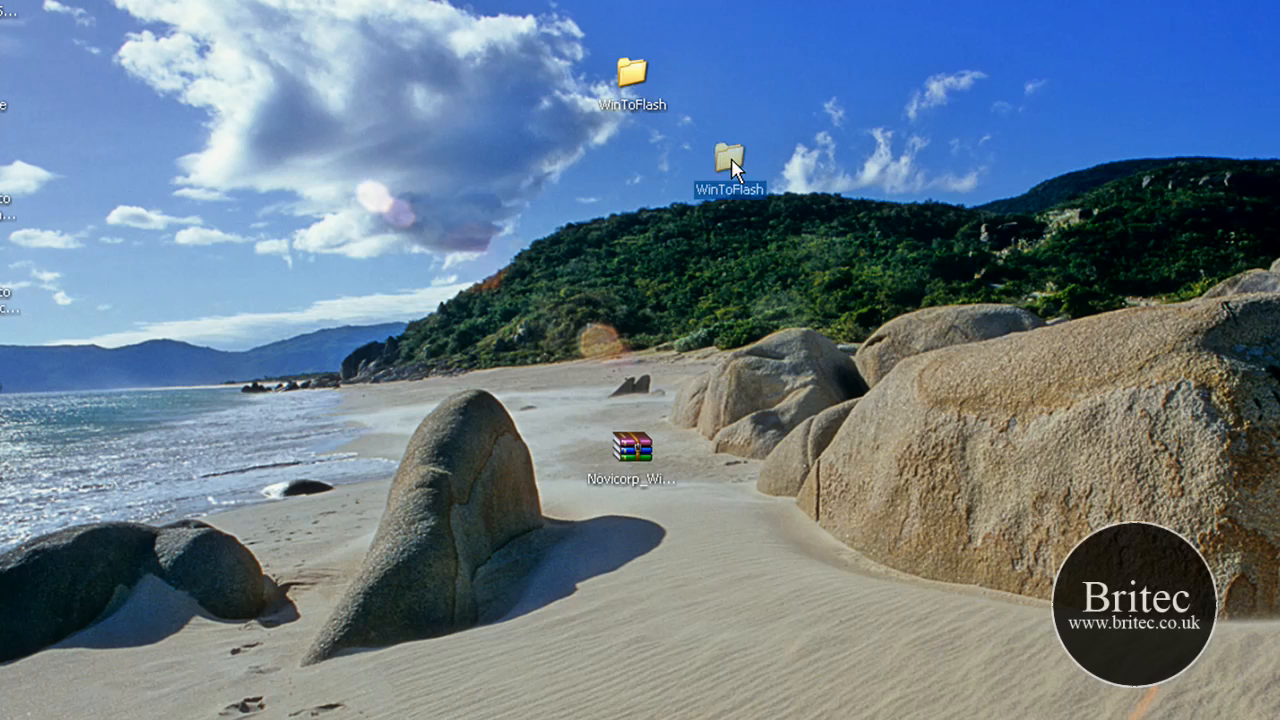
- Open the extracted WinToFlash folder and launch WinToFlash.exe
double_click(730, 155)
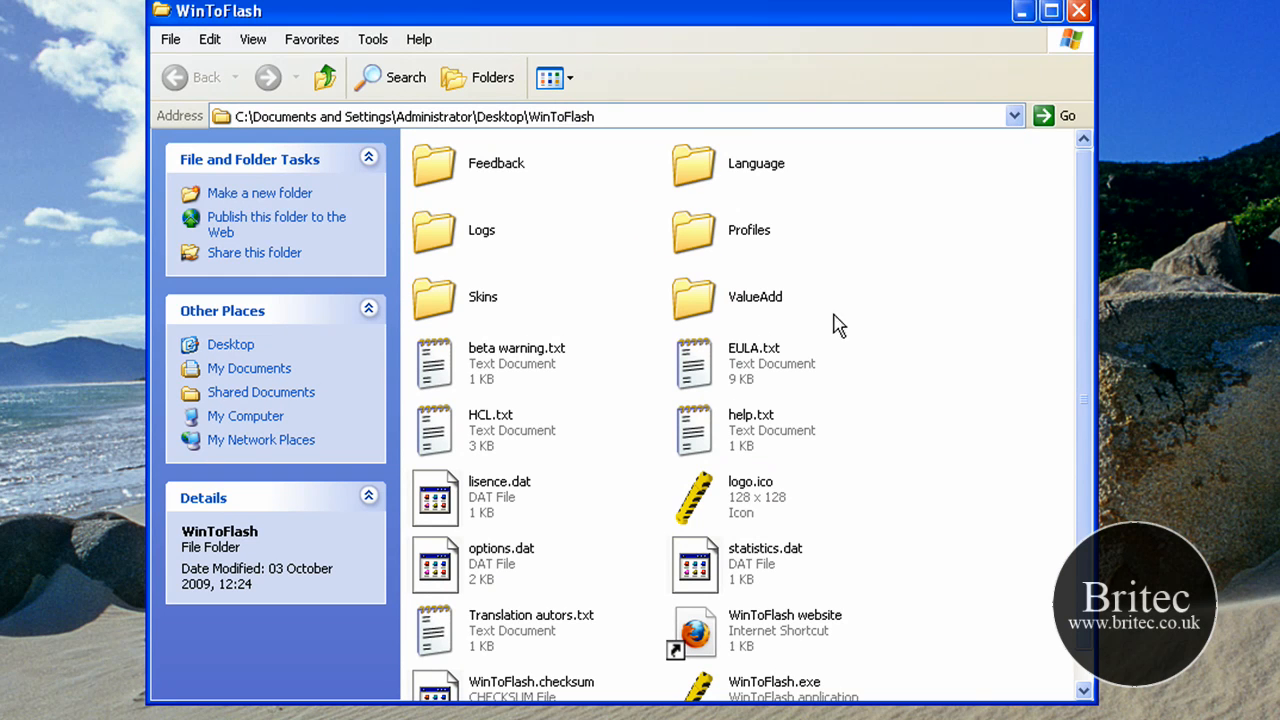
scroll(down, 3)
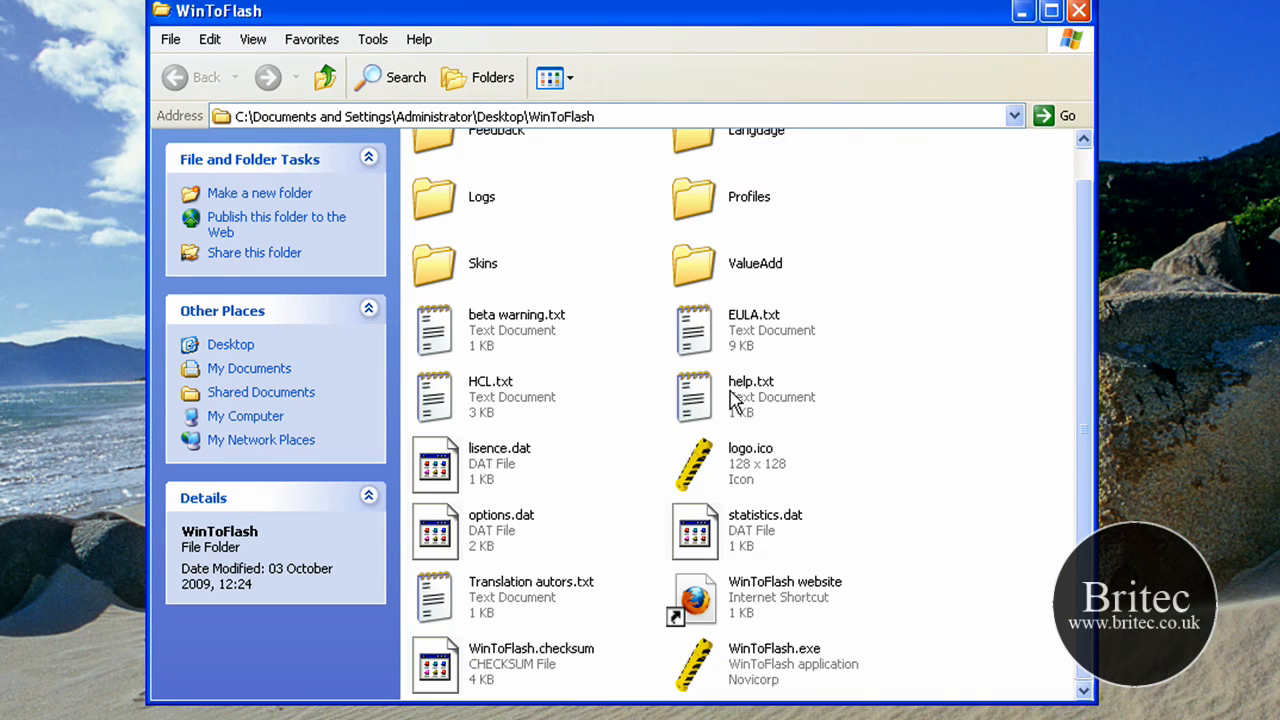
mouse_move(762, 666)
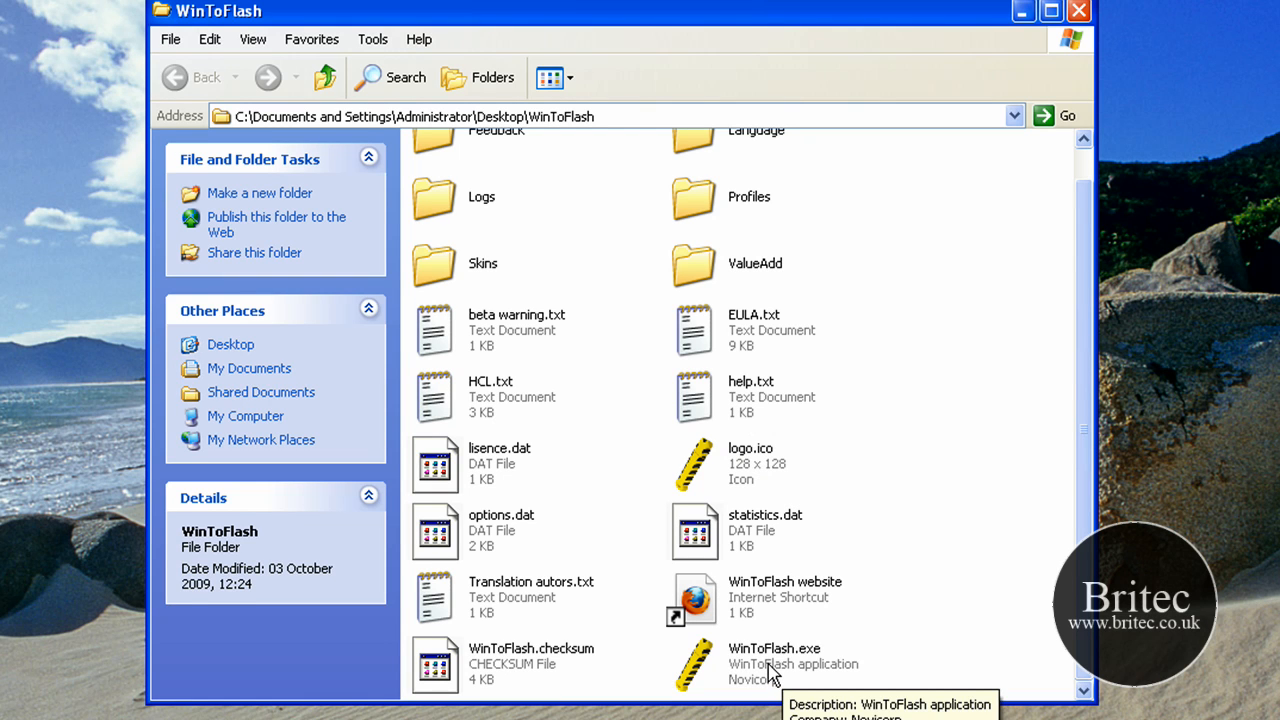
click(763, 649)
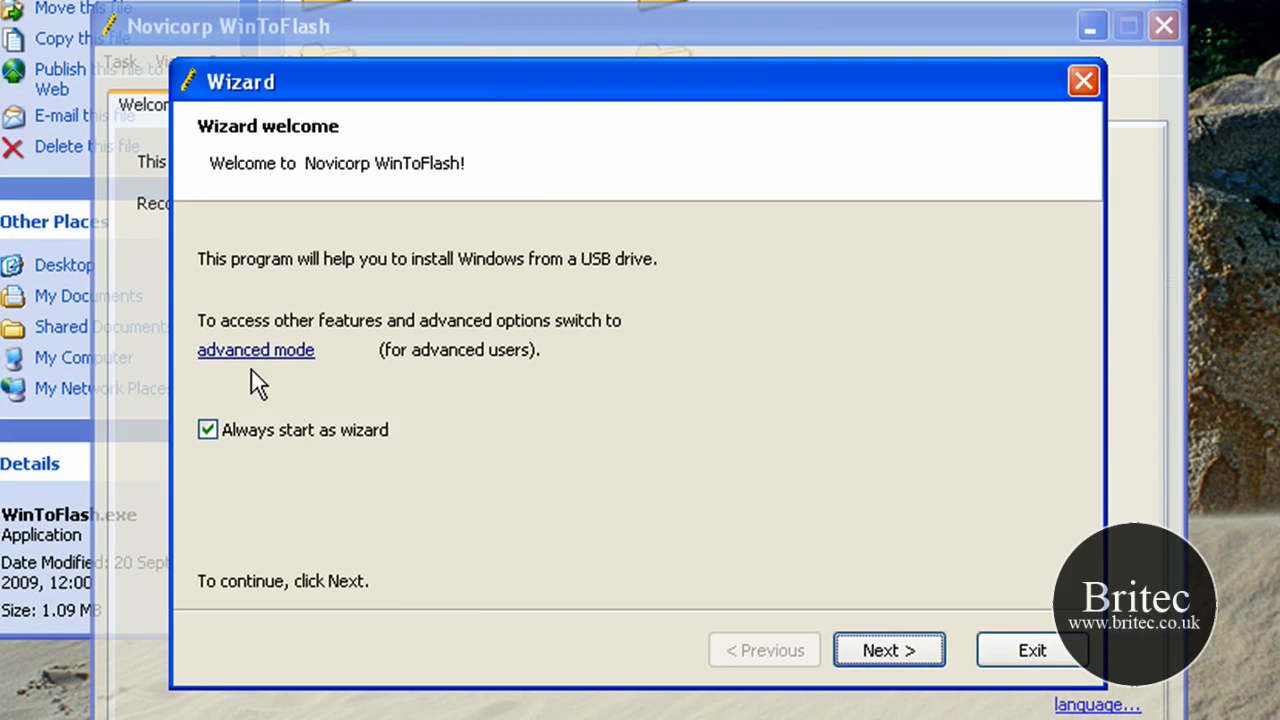
mouse_move(888, 655)
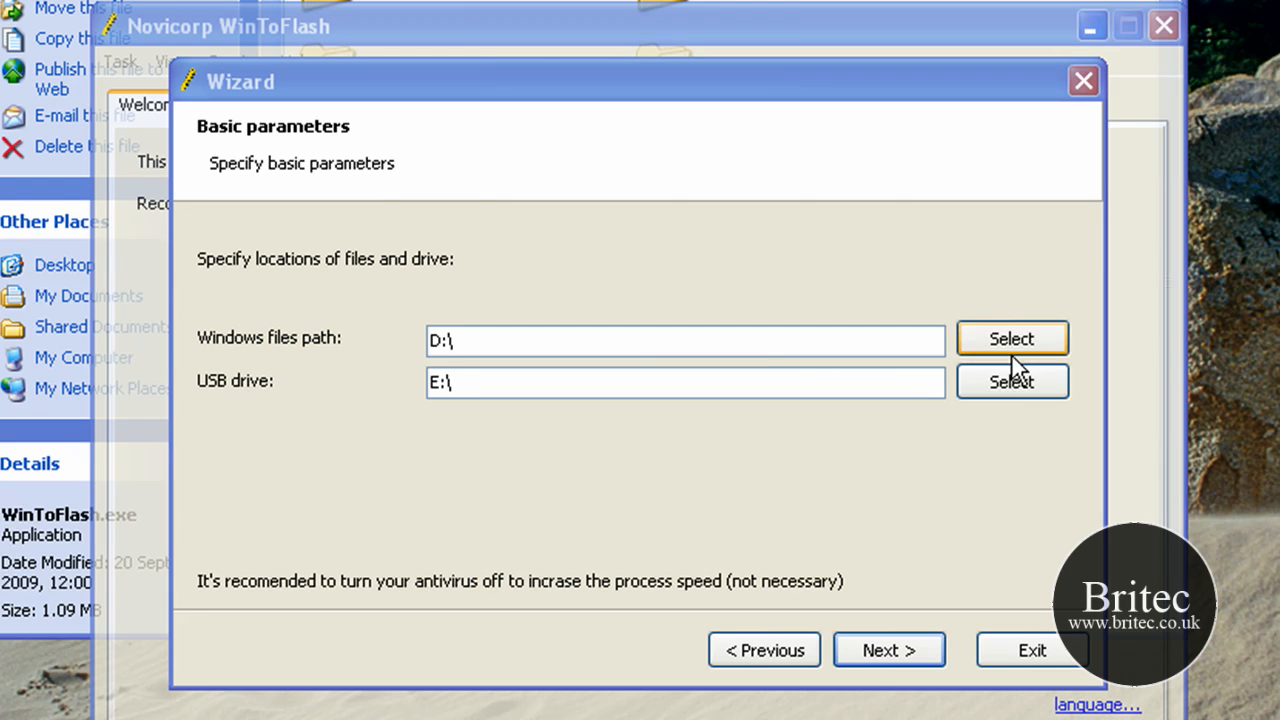
- Set the Windows files path to the GRMCULFRER_EN_DVD drive (G:)
click(1012, 338)
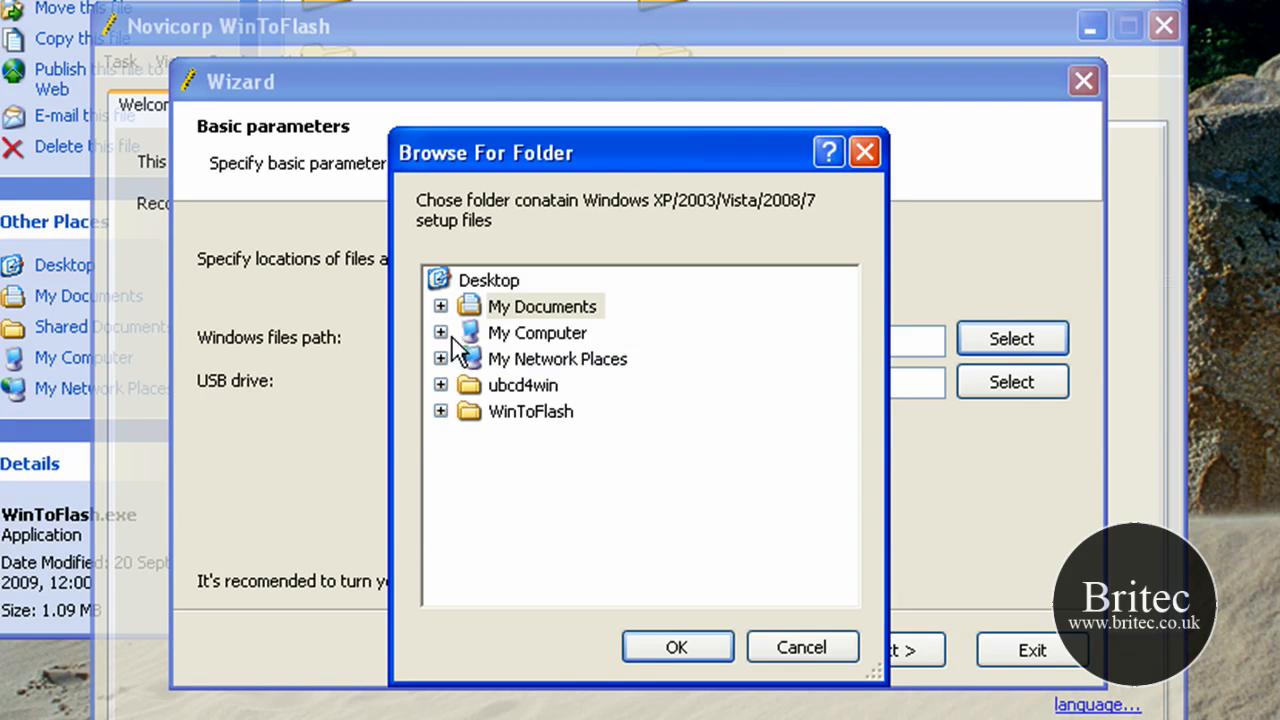
click(440, 332)
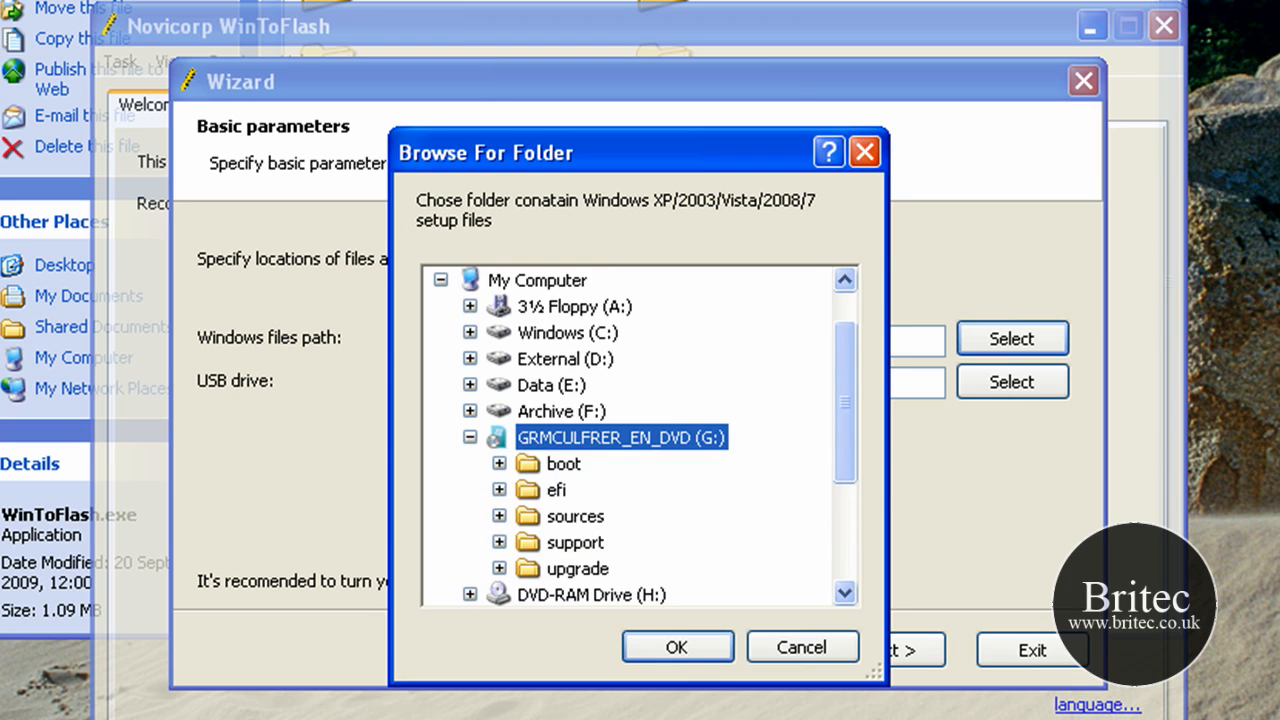
click(678, 646)
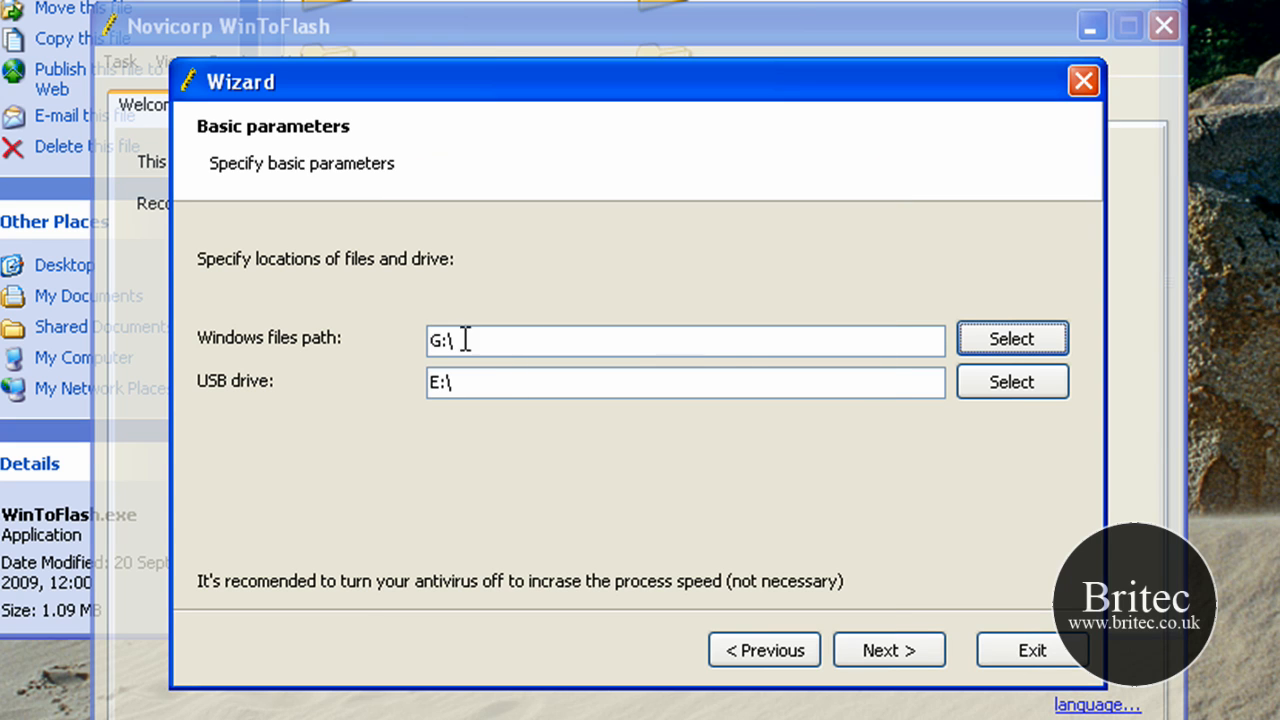
mouse_move(760, 348)
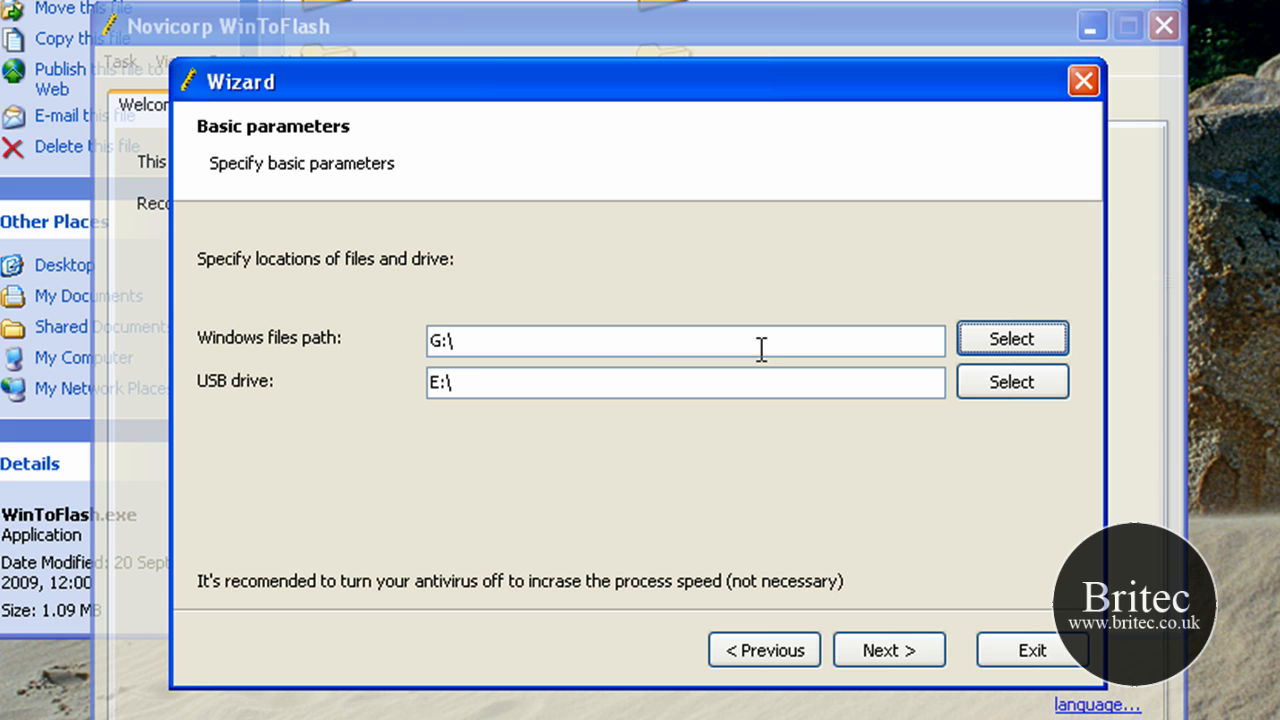
mouse_move(290, 408)
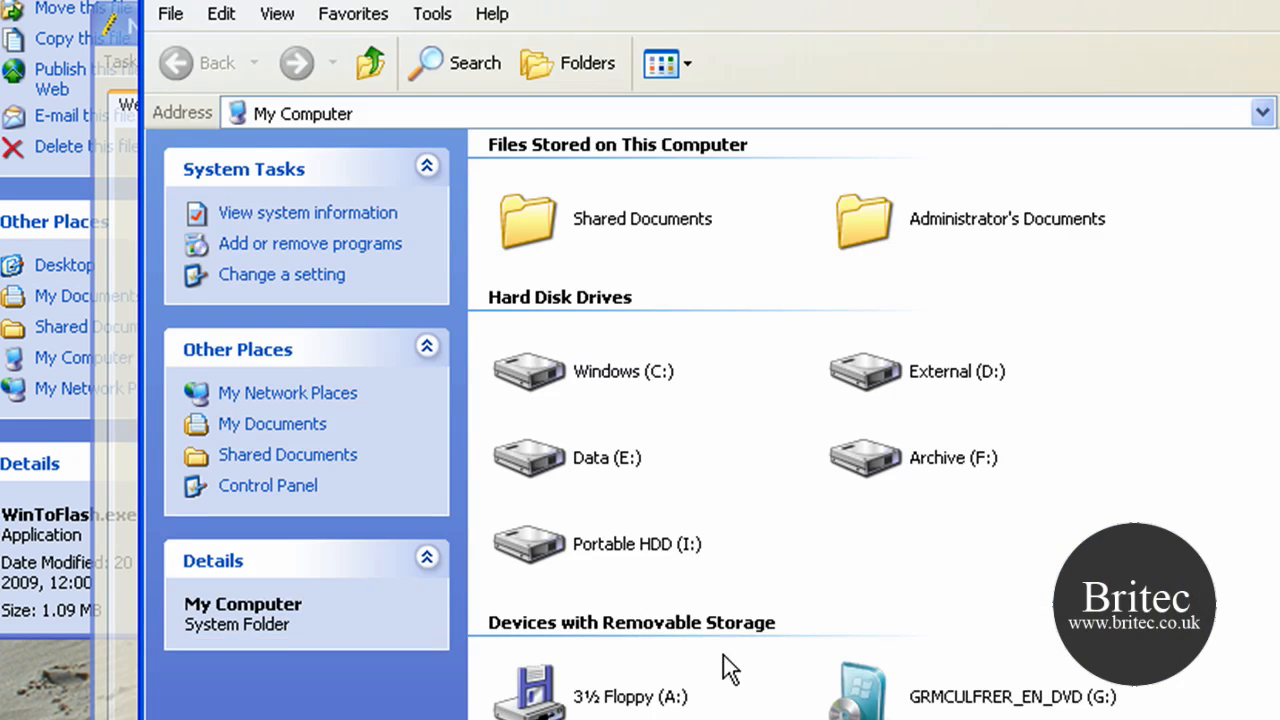
scroll(down, 3)
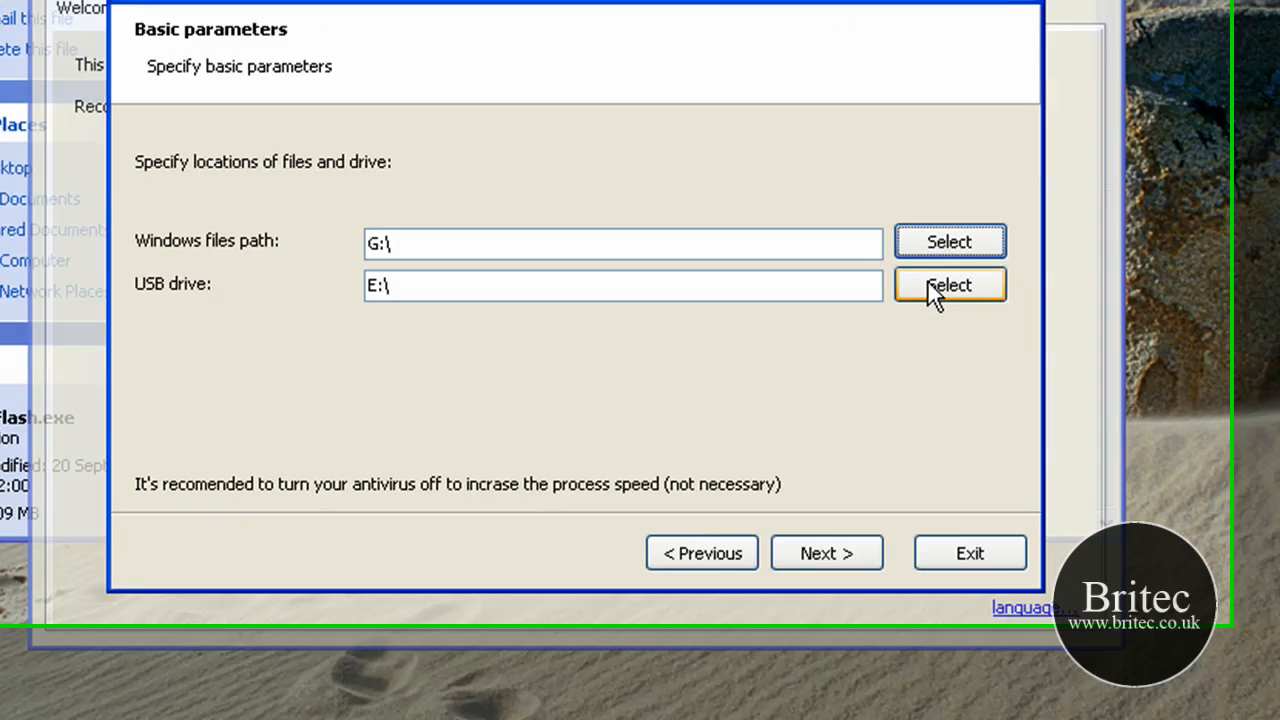
- Pick the USB drive as destination and accept the Windows 7 license terms
click(950, 285)
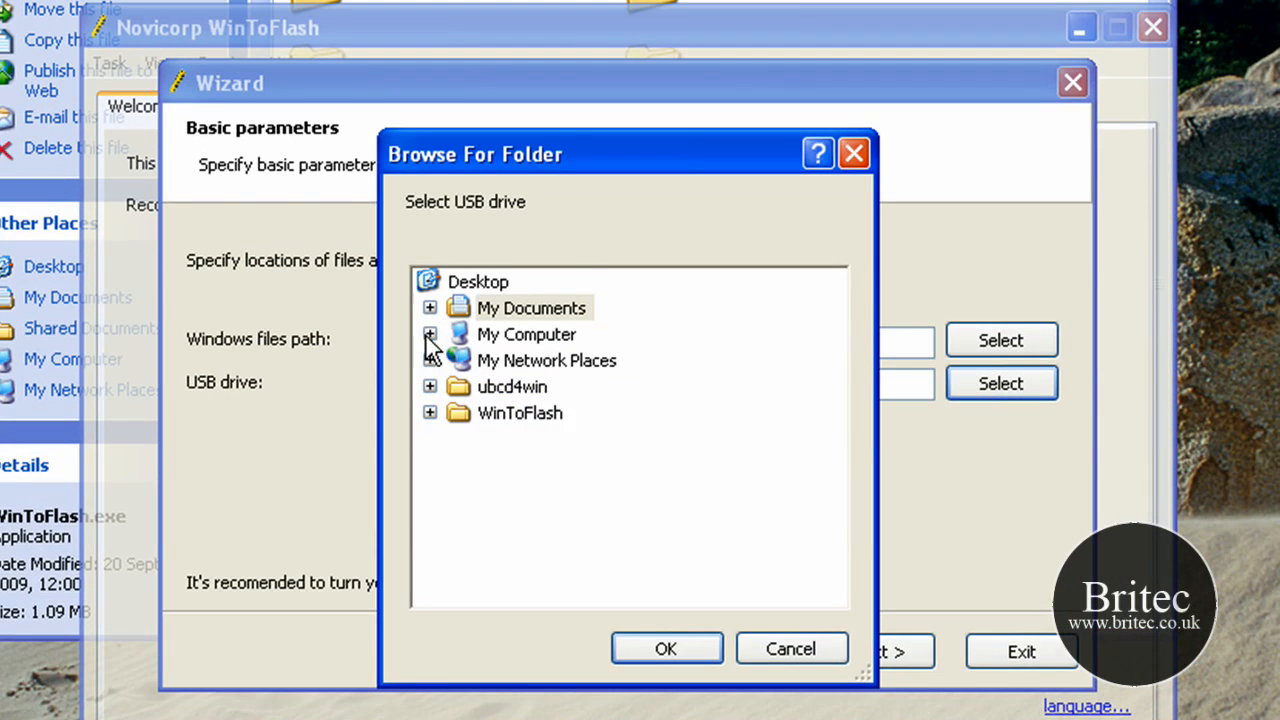
click(430, 334)
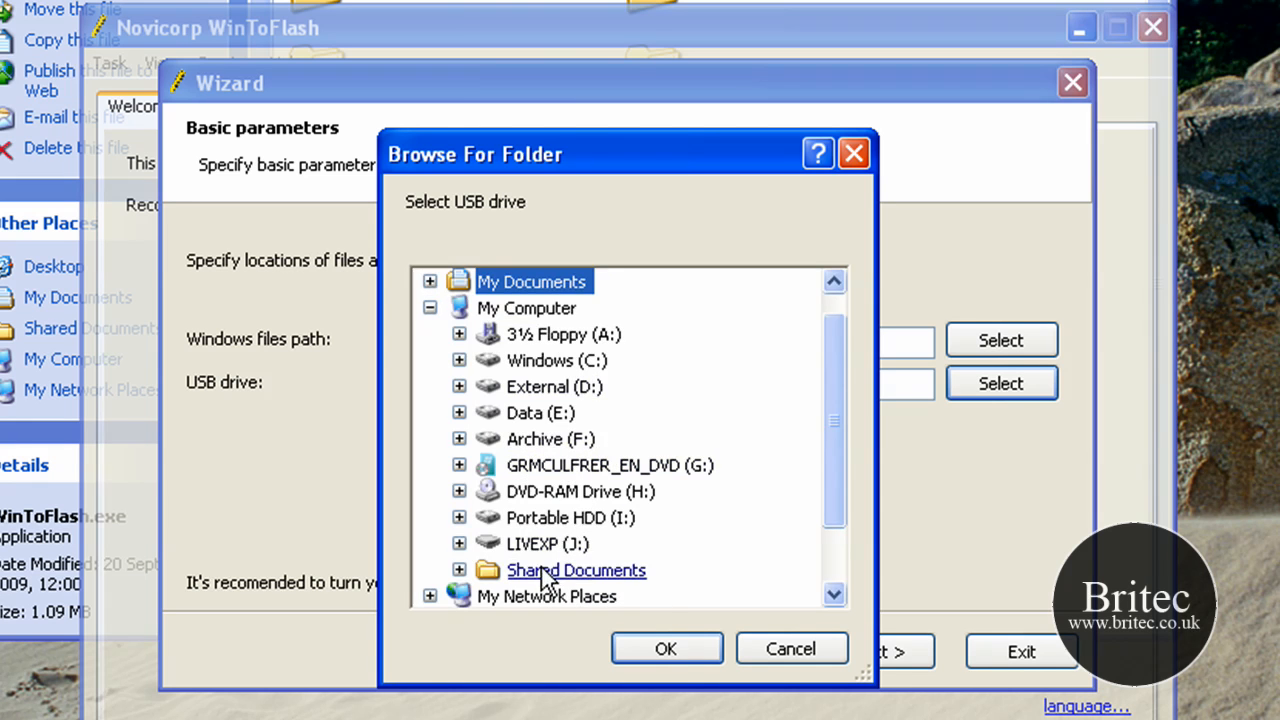
click(666, 648)
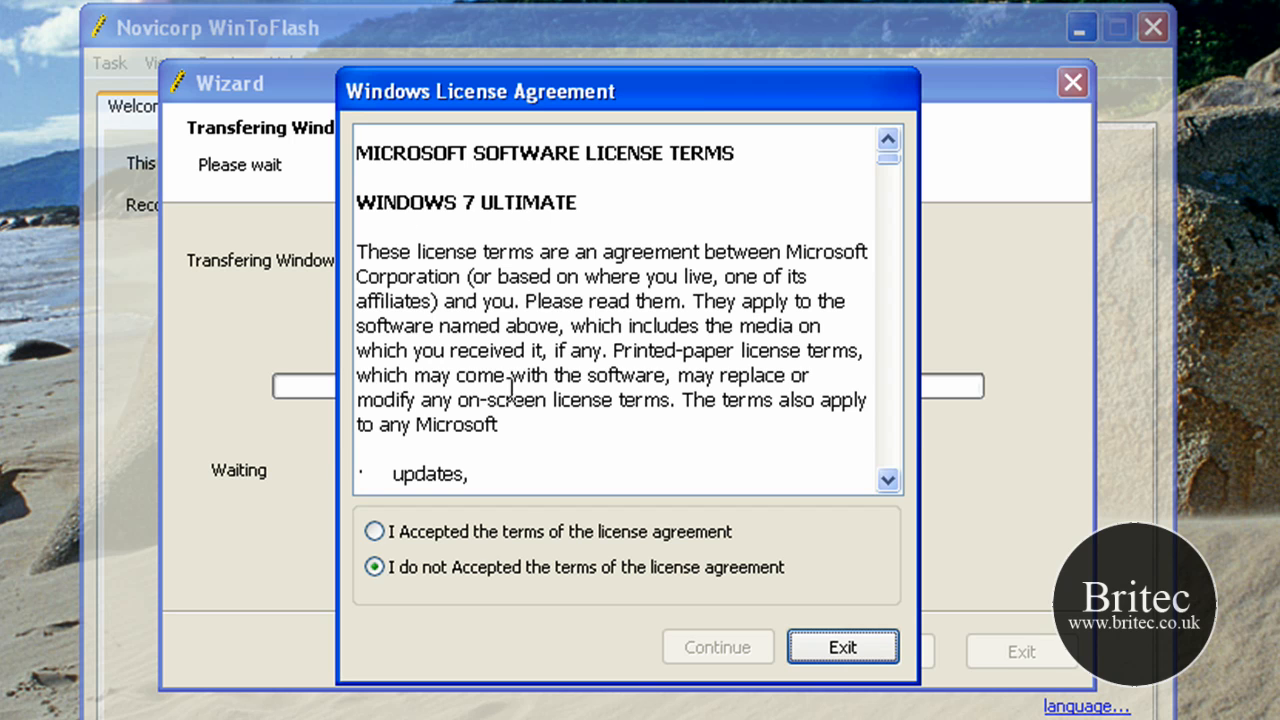
click(372, 530)
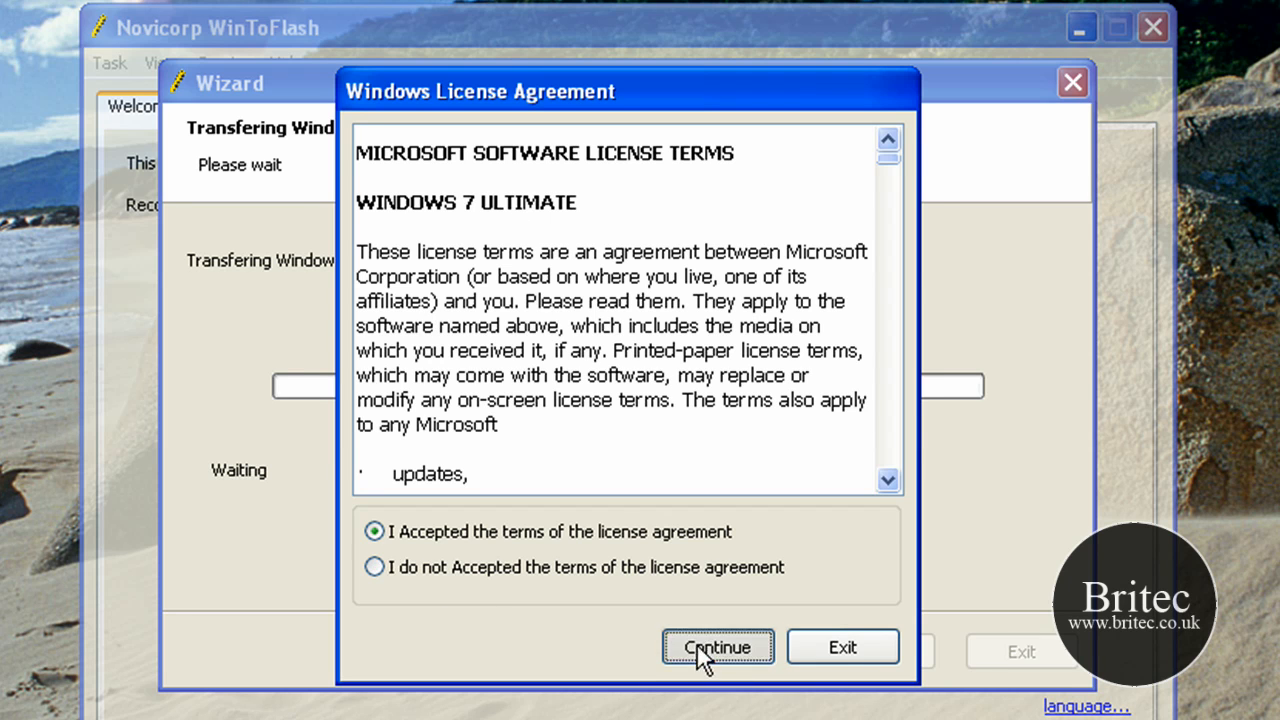
click(719, 646)
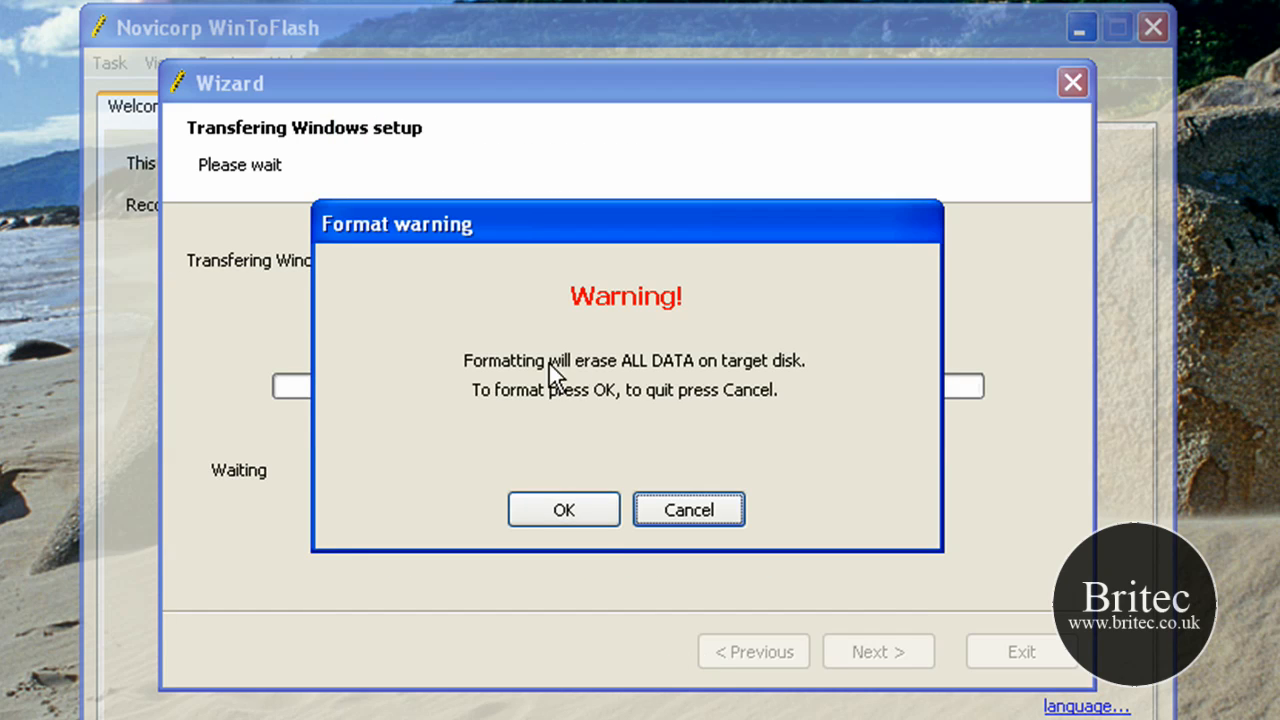
mouse_move(607, 465)
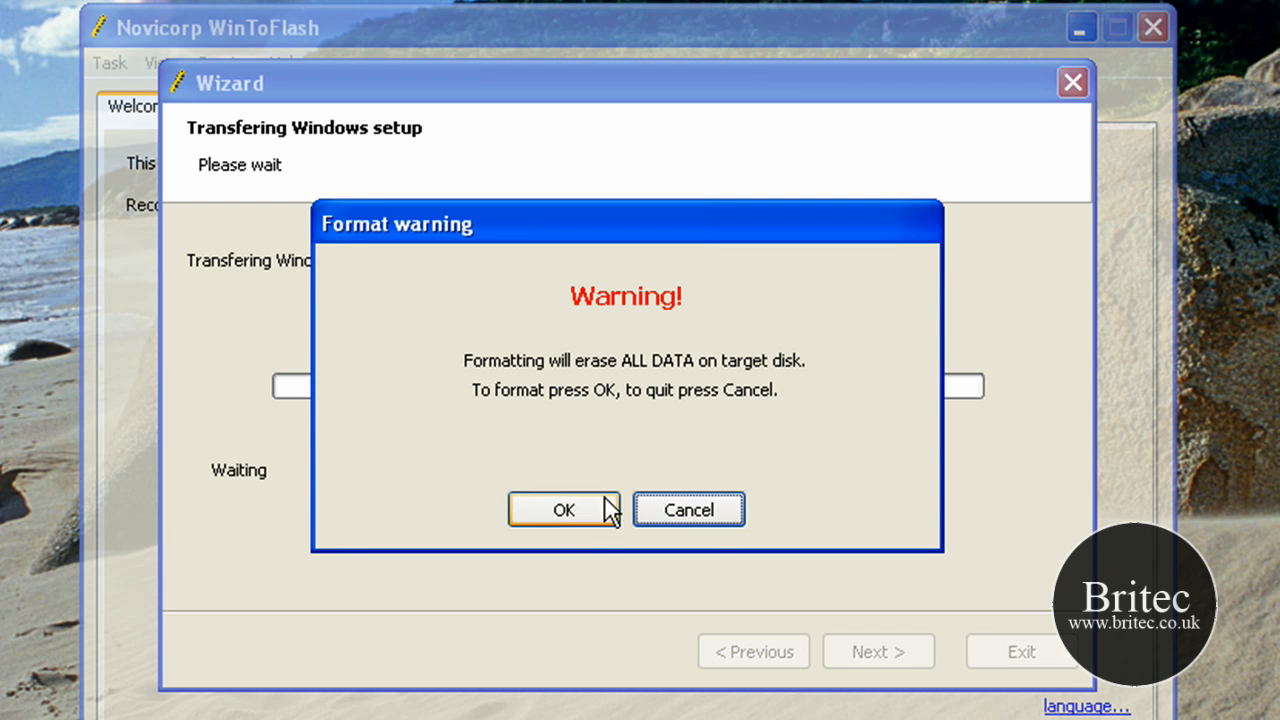
mouse_move(587, 530)
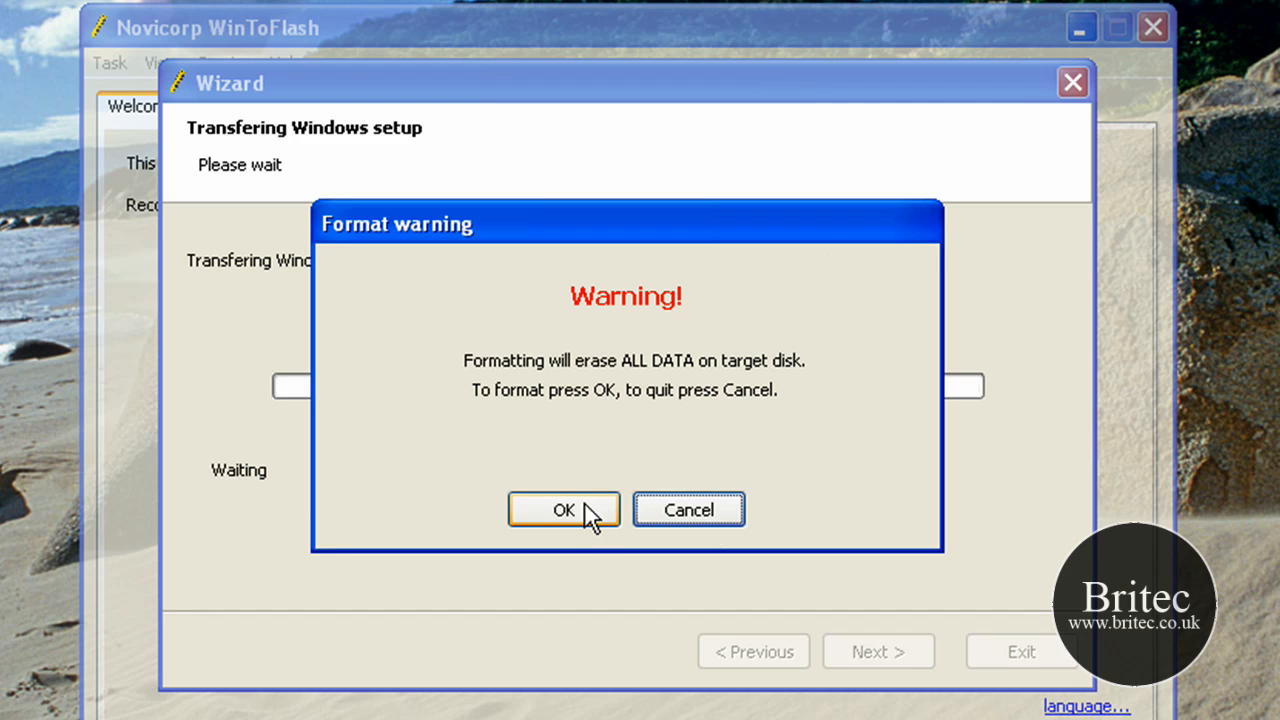
click(563, 509)
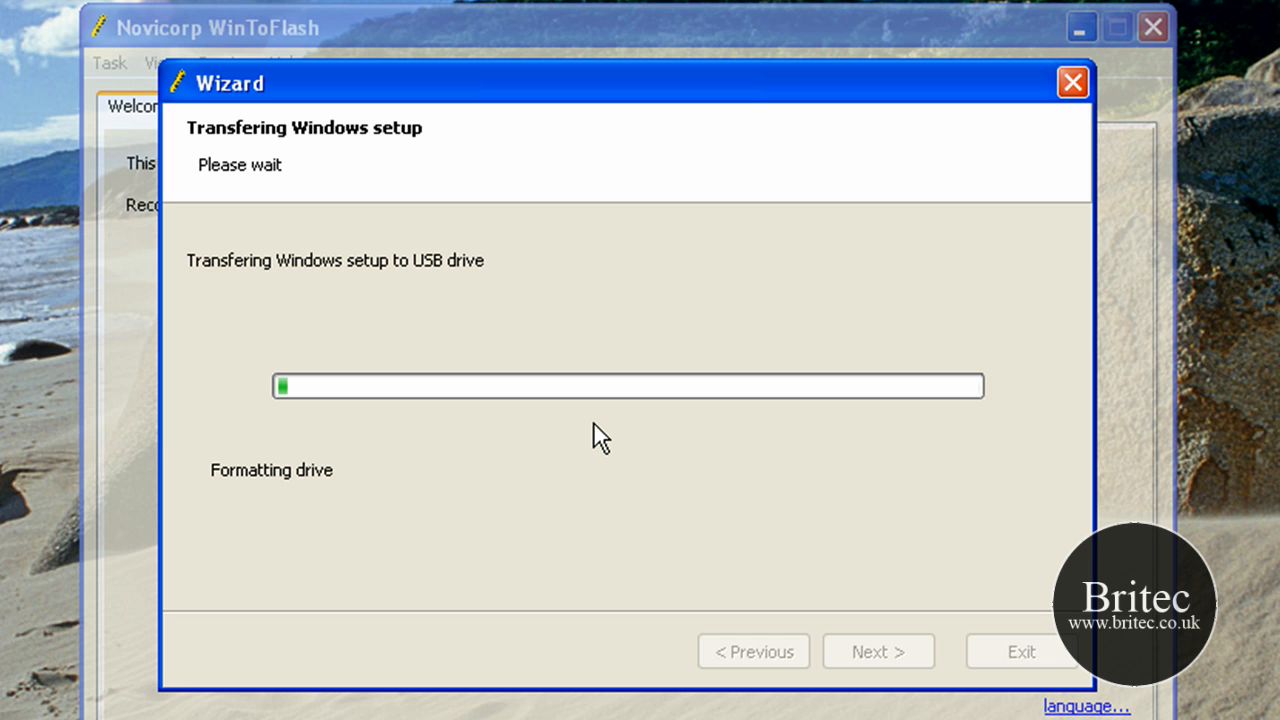
mouse_move(665, 407)
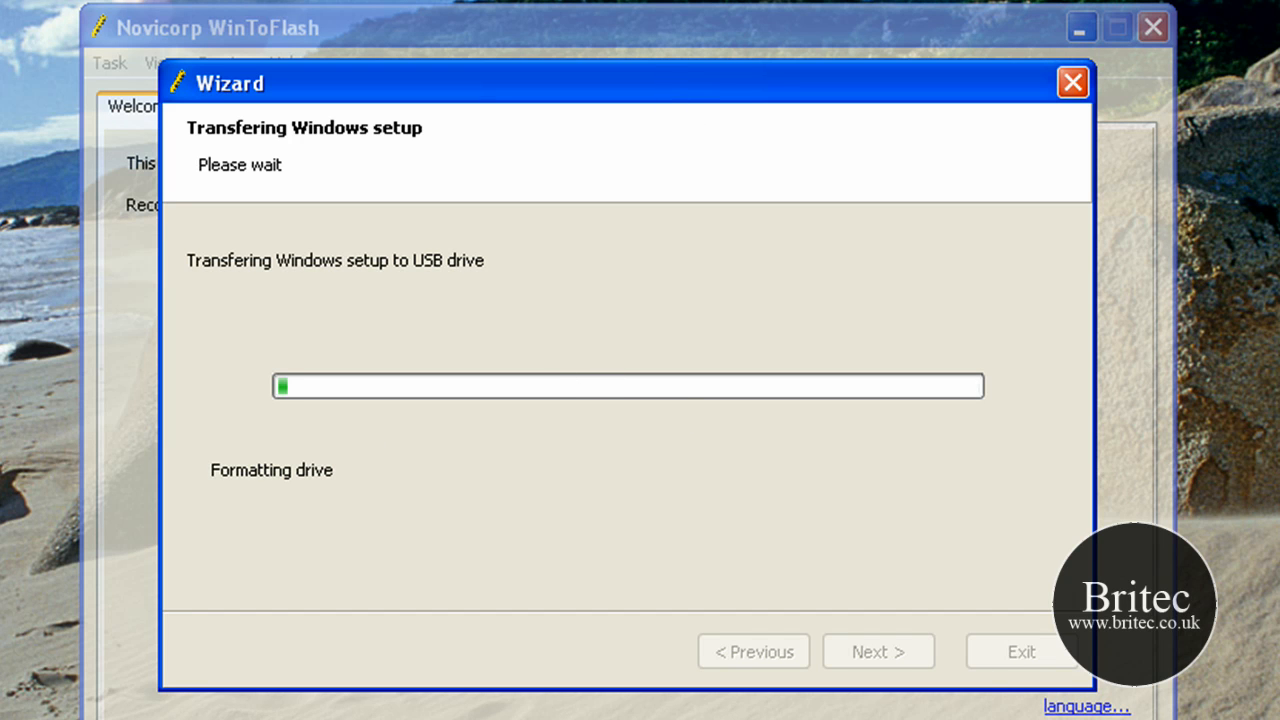
mouse_move(485, 360)
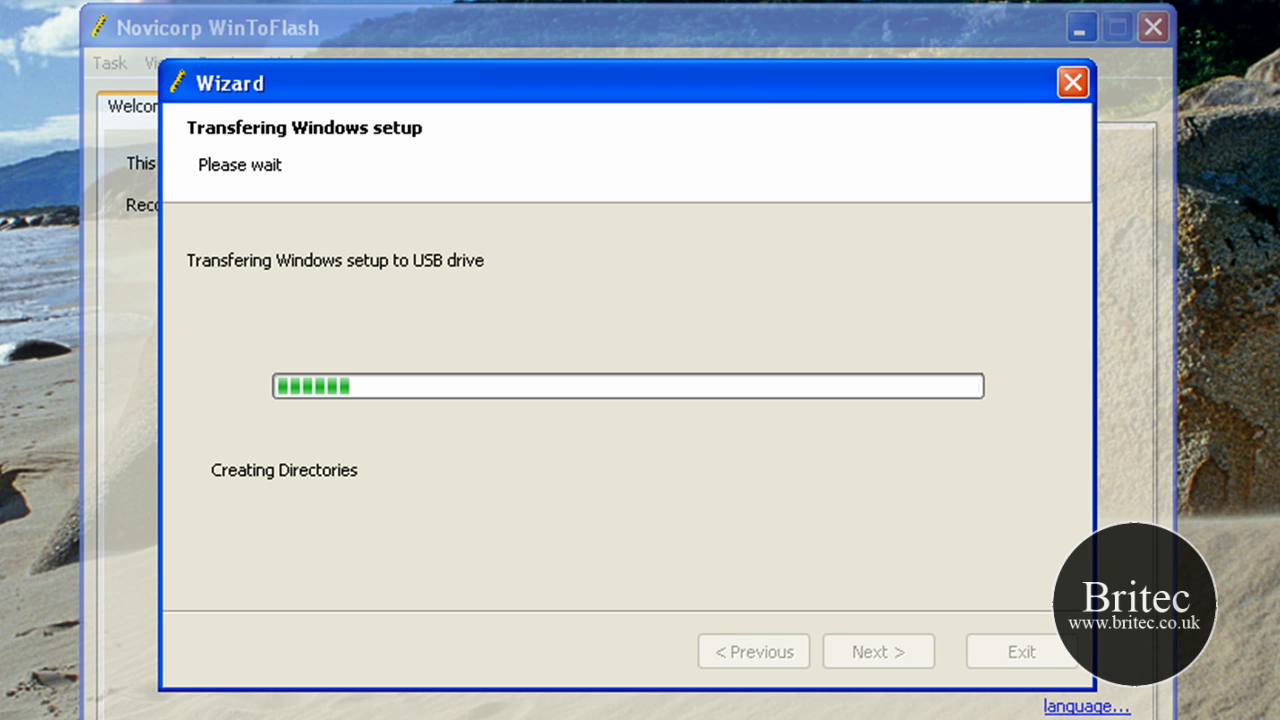
mouse_move(480, 408)
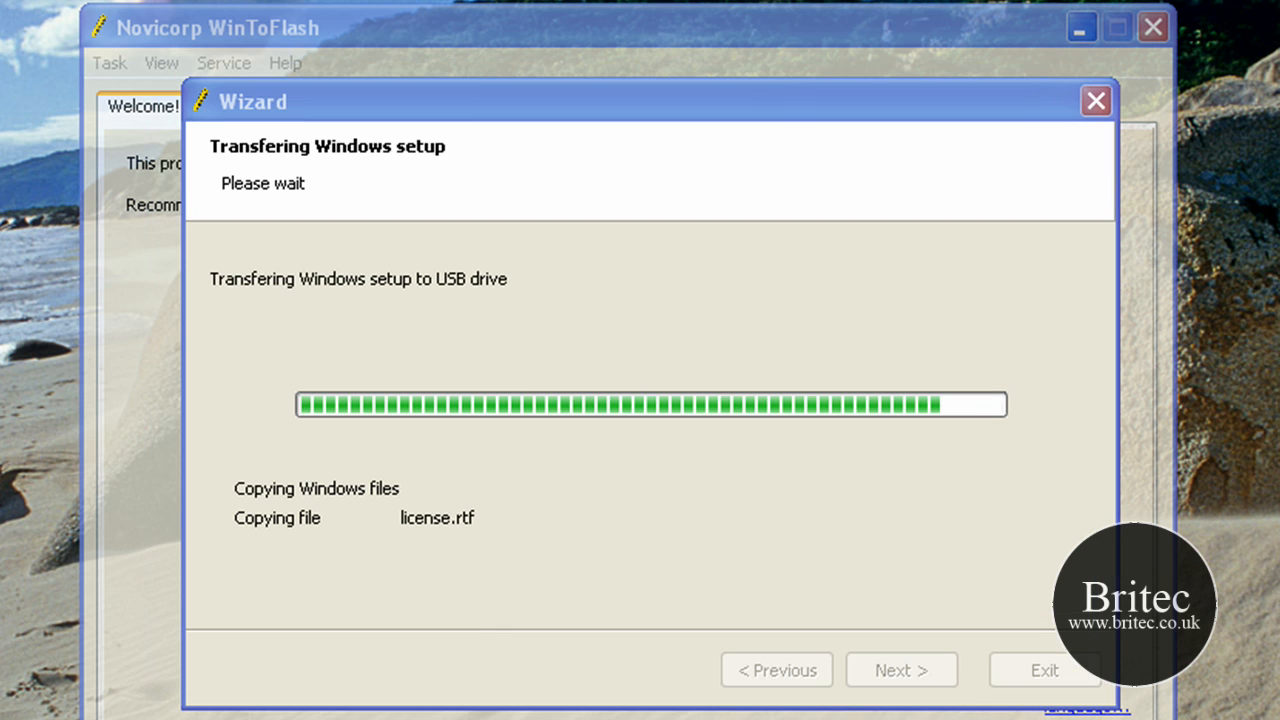
mouse_move(924, 488)
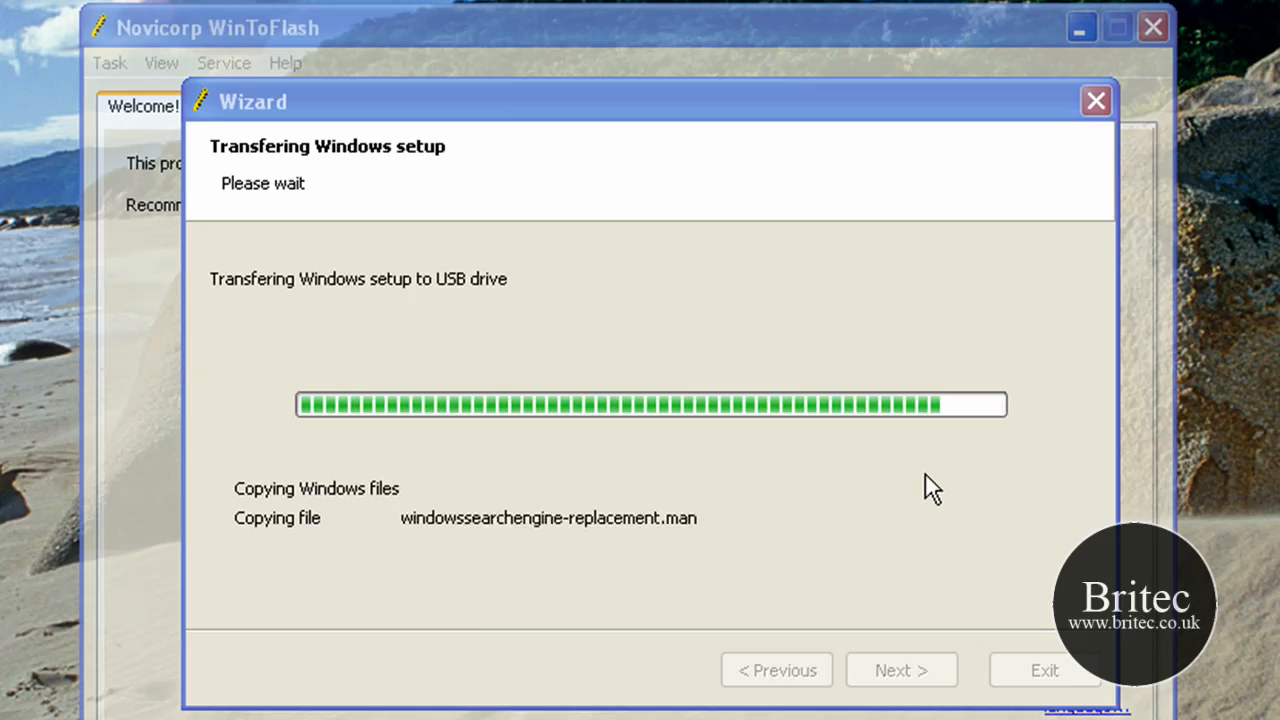
mouse_move(683, 128)
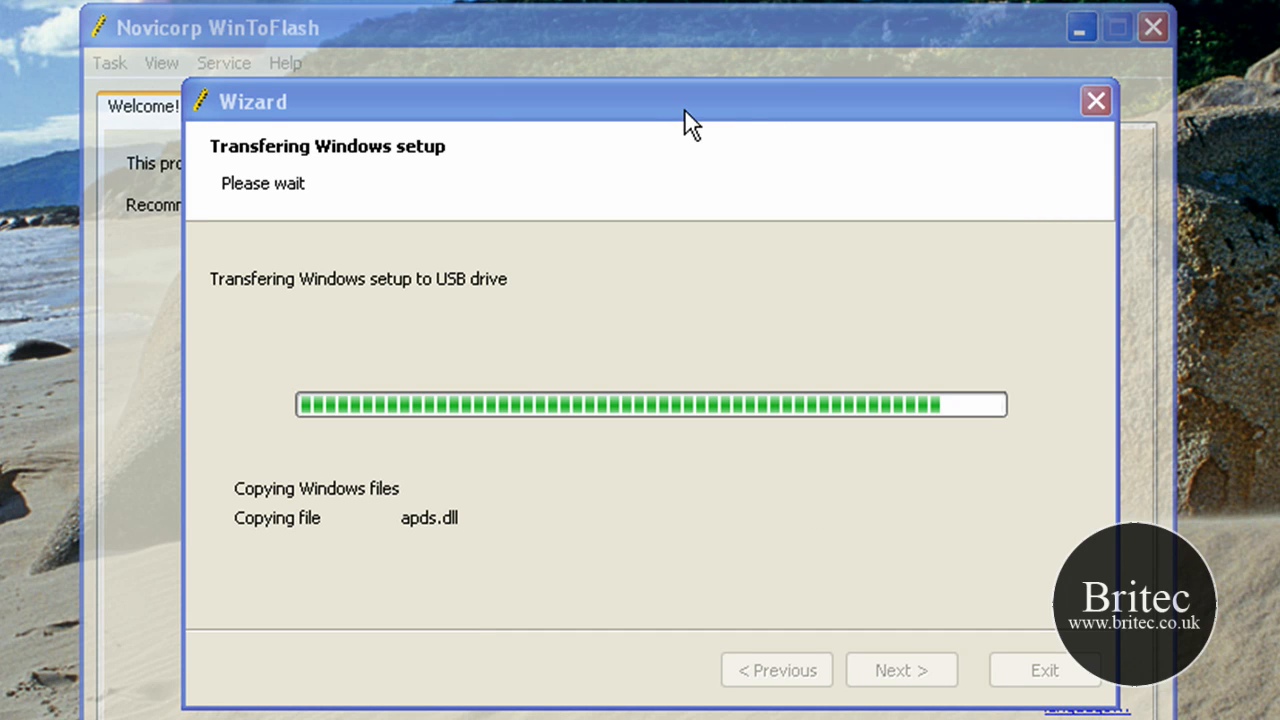
mouse_move(600, 331)
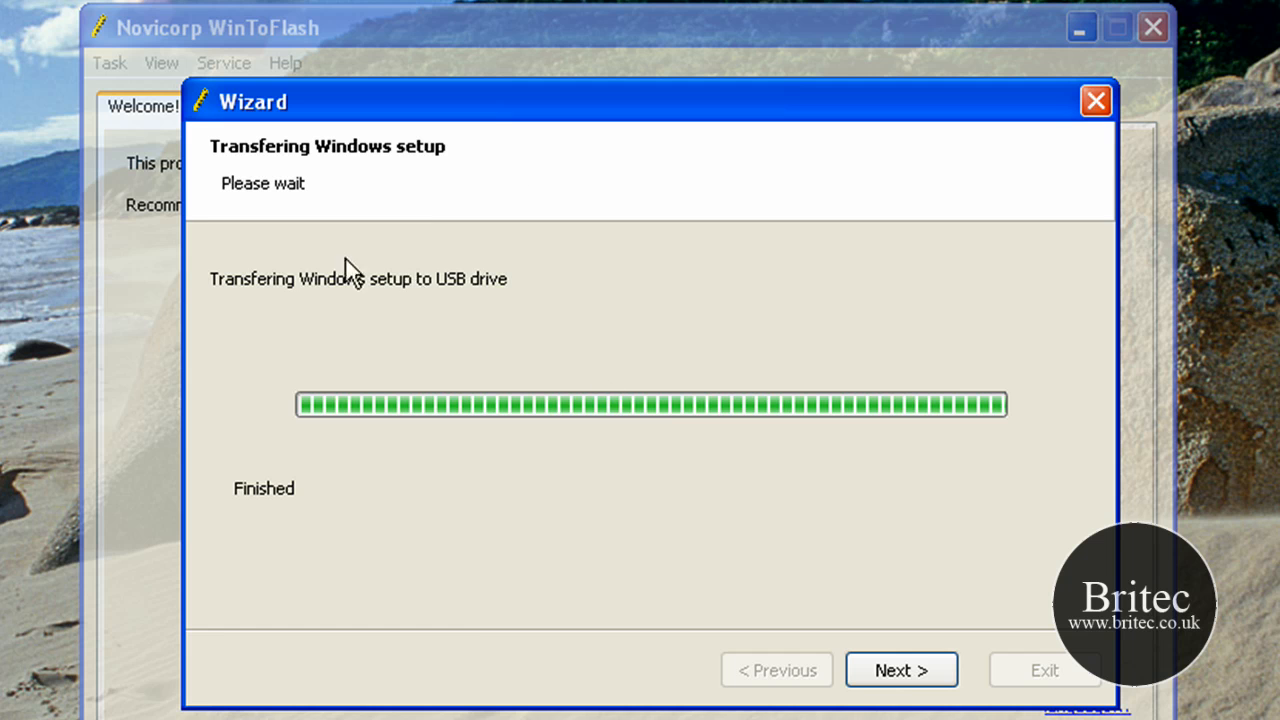
mouse_move(394, 410)
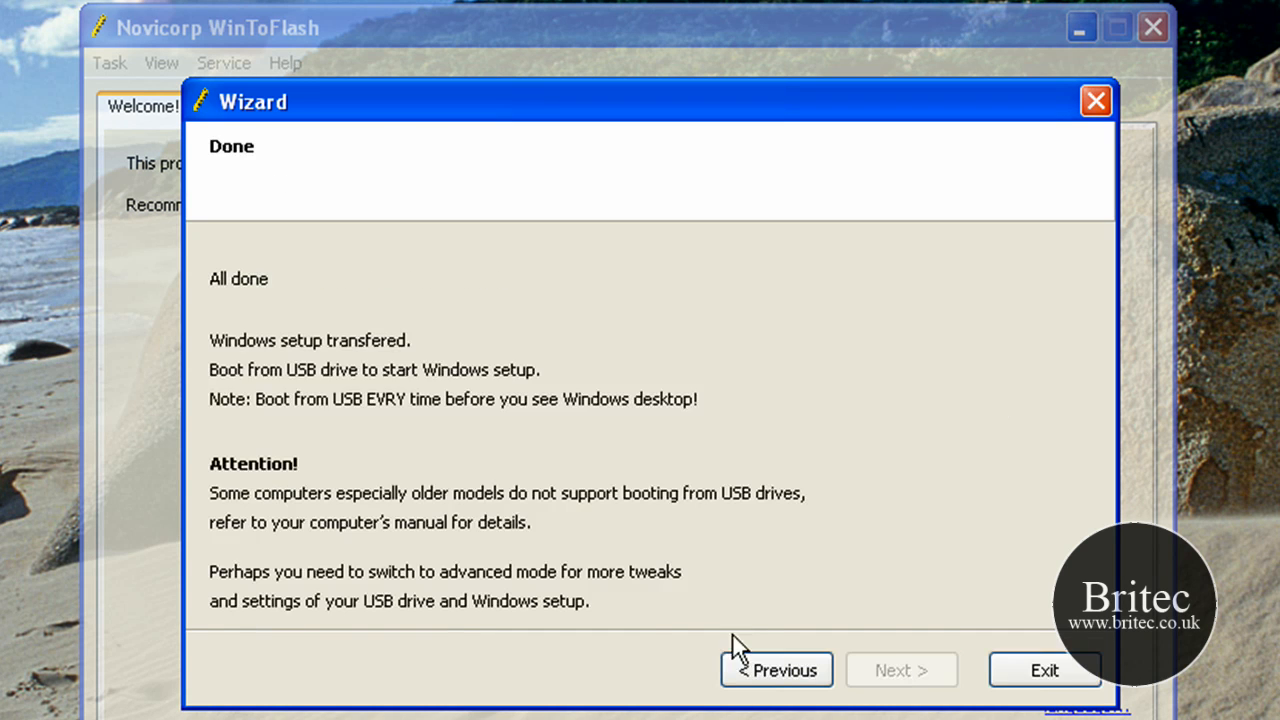
mouse_move(263, 355)
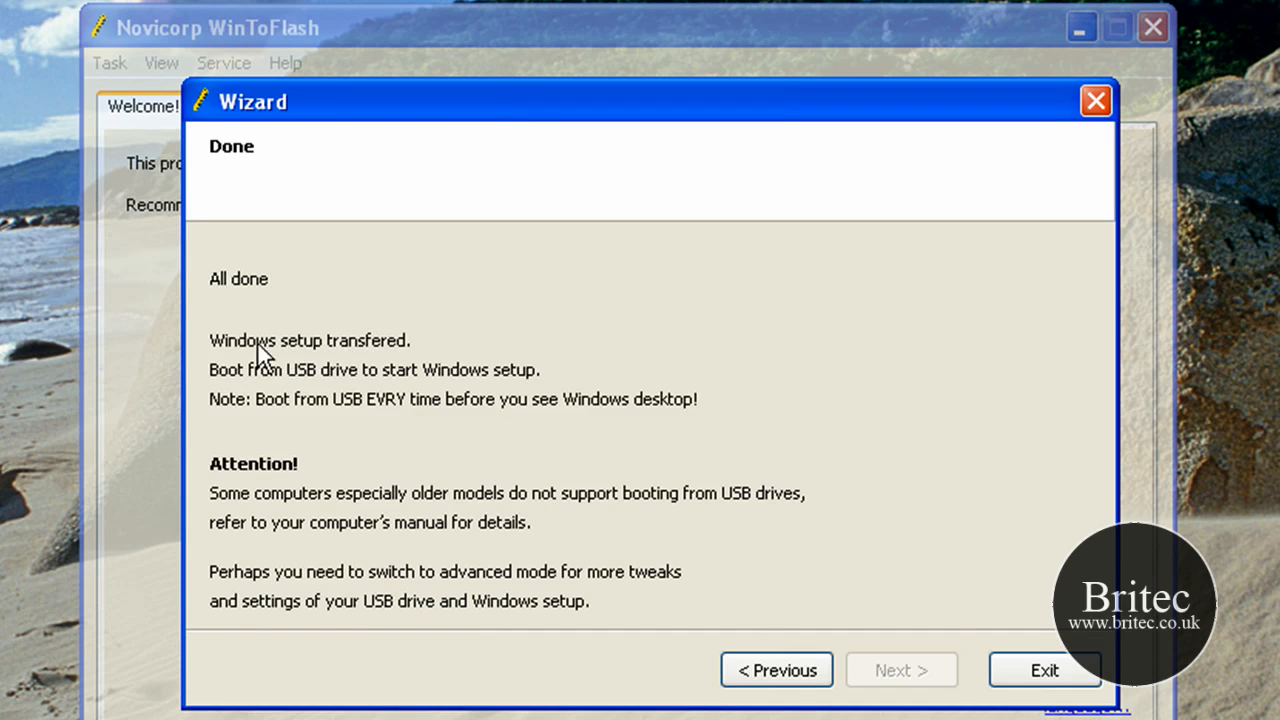
mouse_move(285, 388)
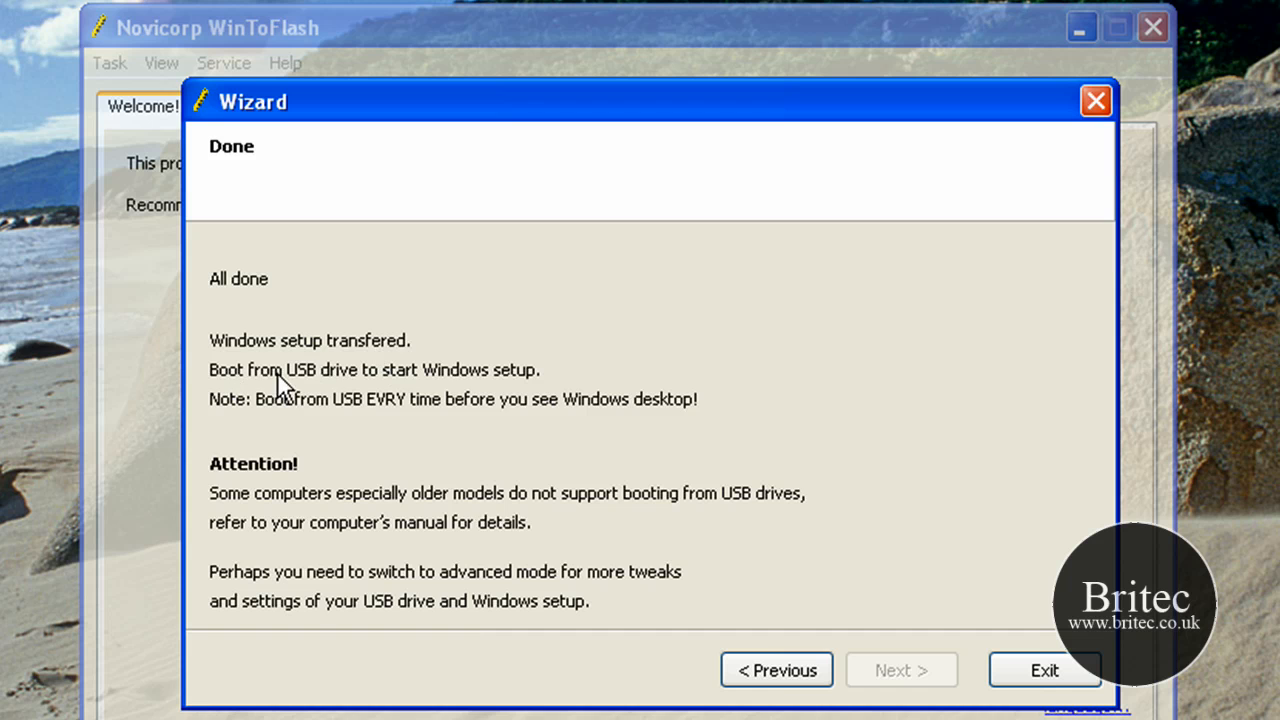
mouse_move(243, 434)
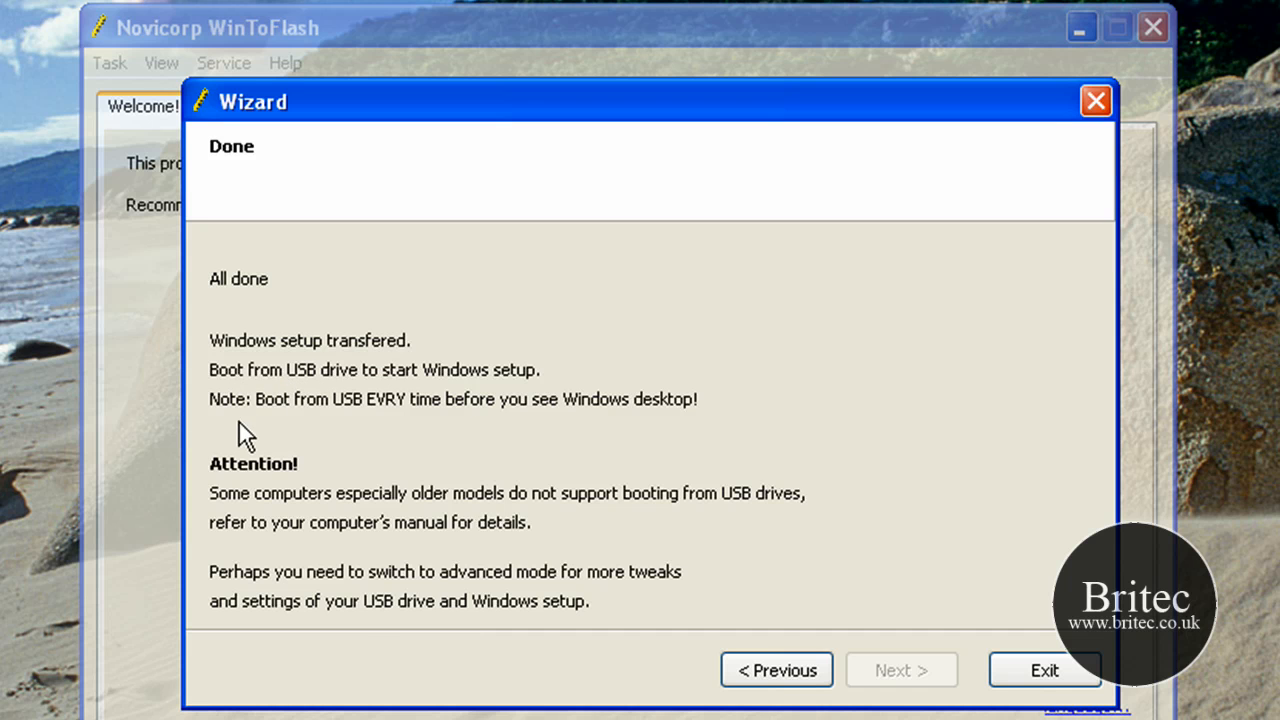
mouse_move(330, 517)
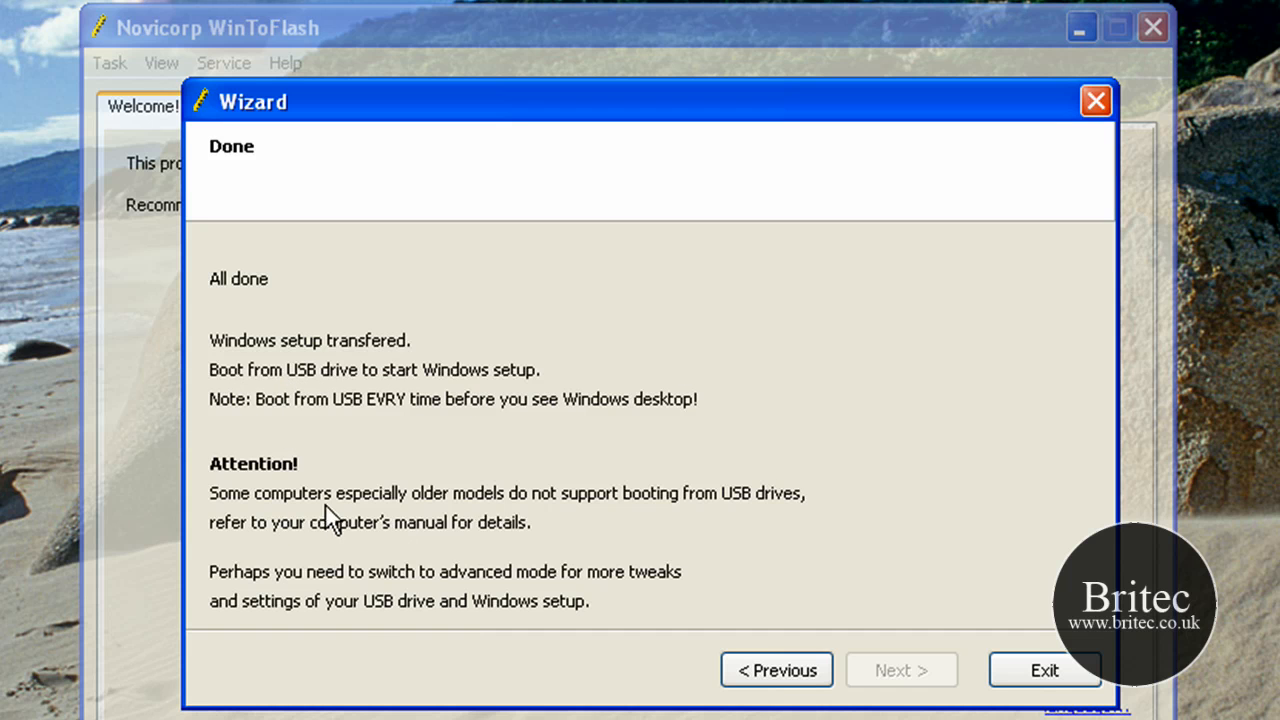
mouse_move(773, 538)
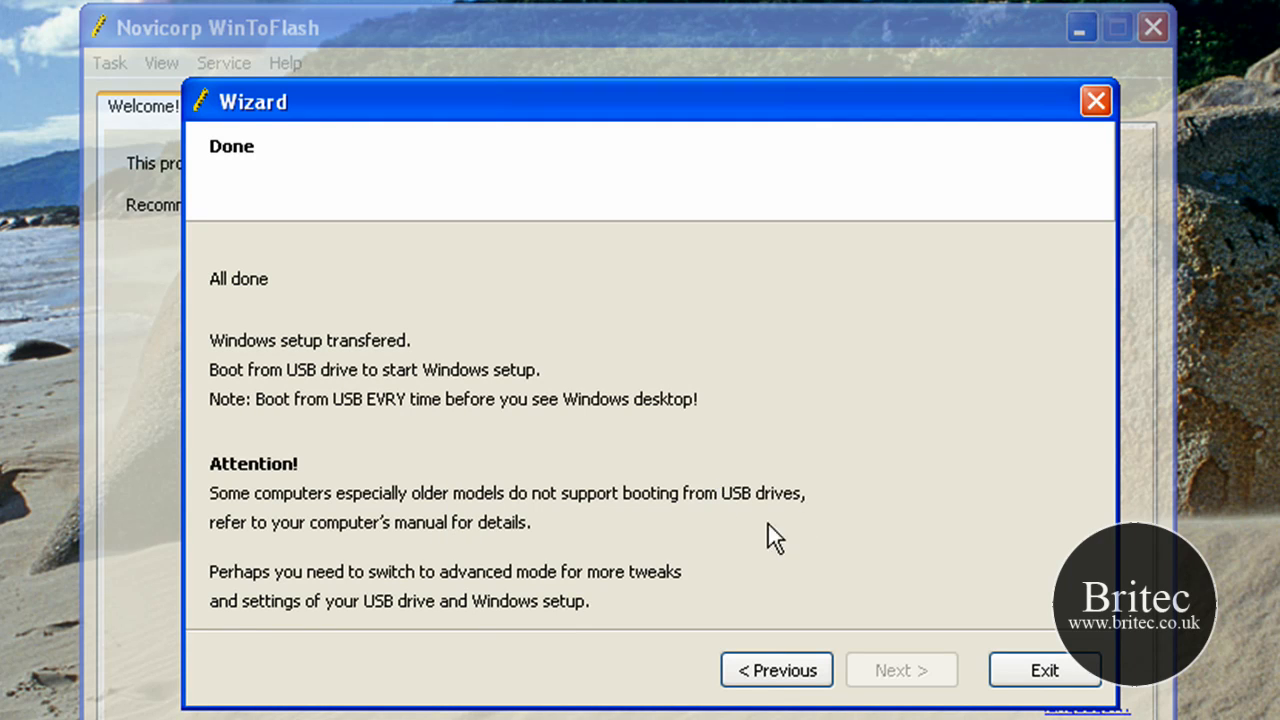
mouse_move(662, 530)
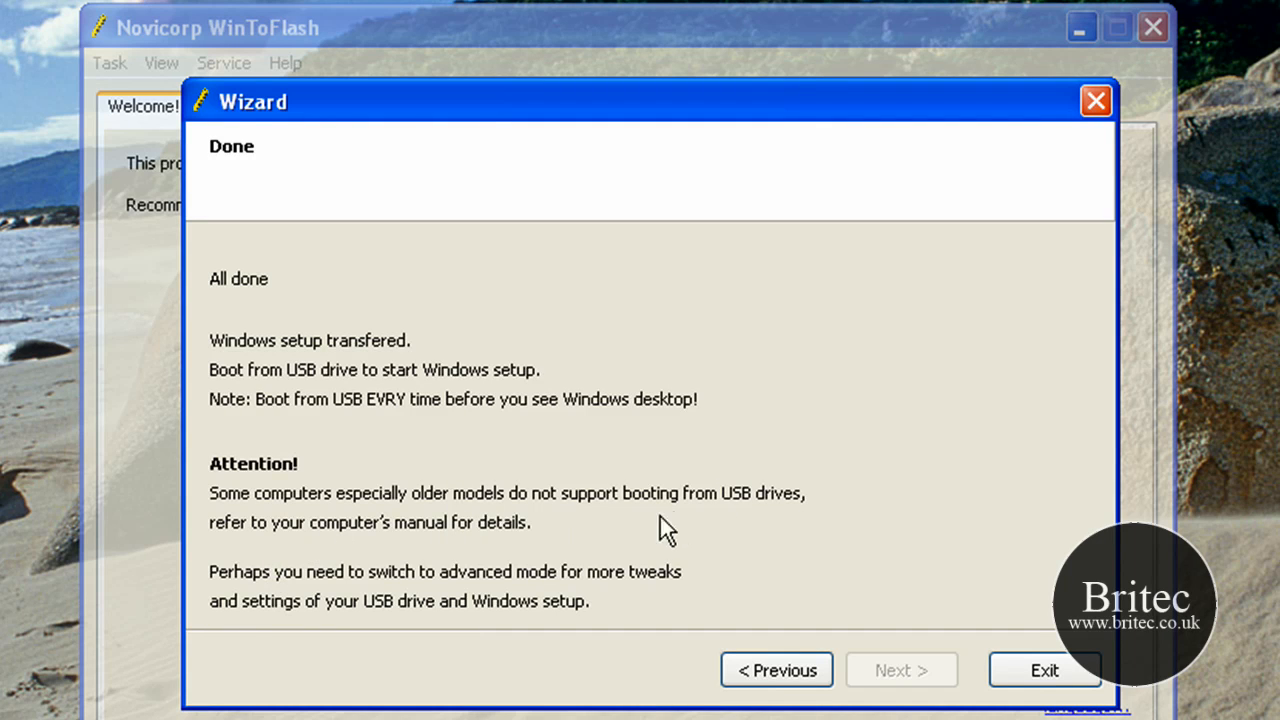
mouse_move(238, 610)
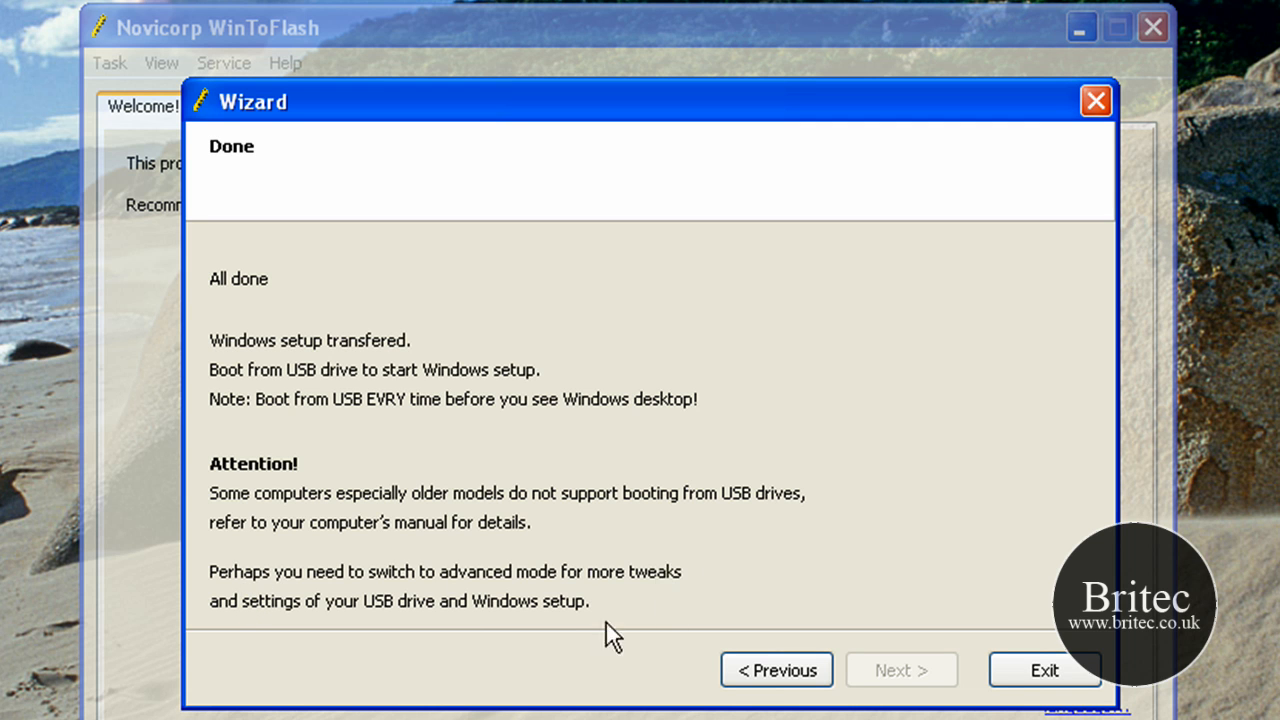
mouse_move(852, 530)
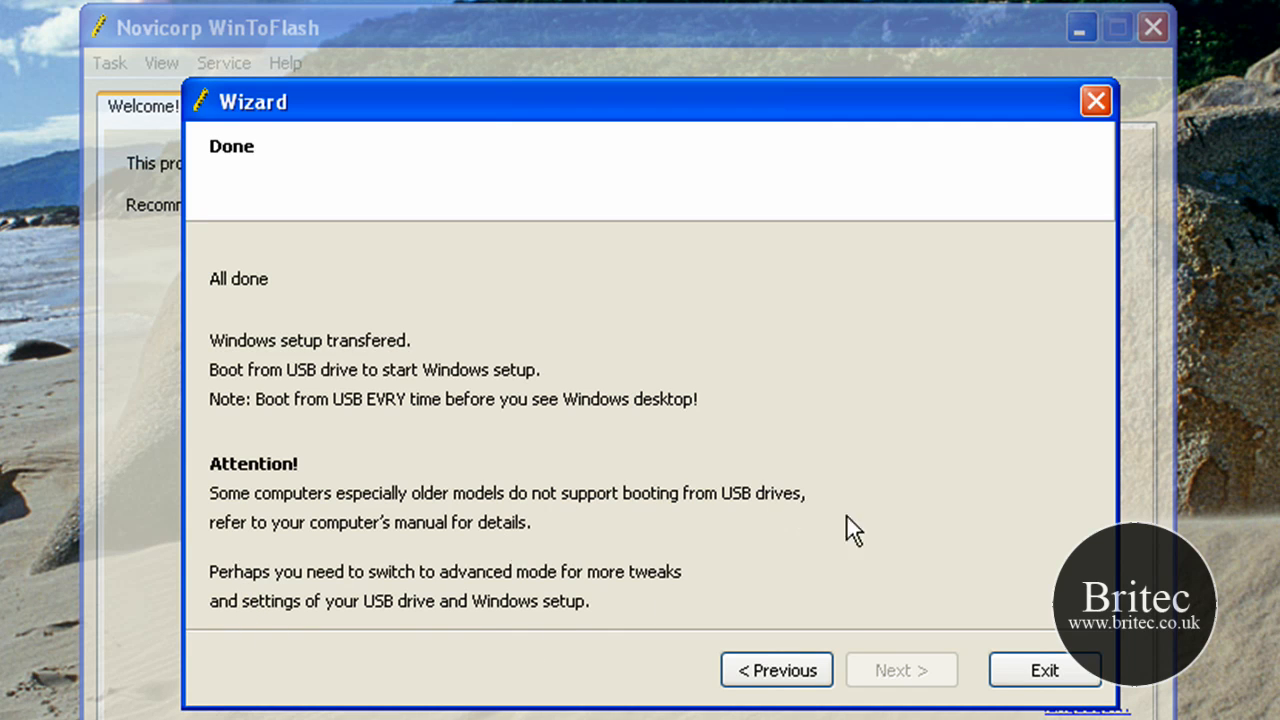
- Exit the WinToFlash wizard from its Done page
click(1044, 669)
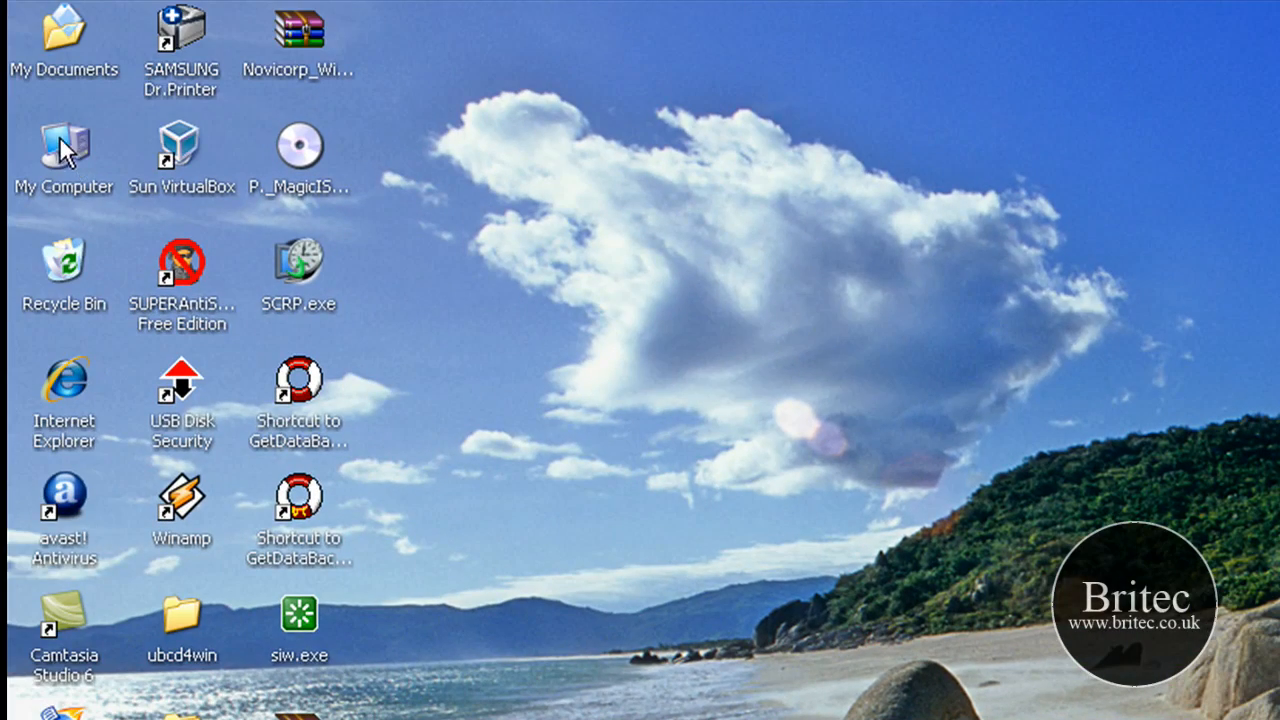
- Check that Removable Disk (J:) holds boot, efi, sources and setup.exe, then close Explorer
double_click(64, 145)
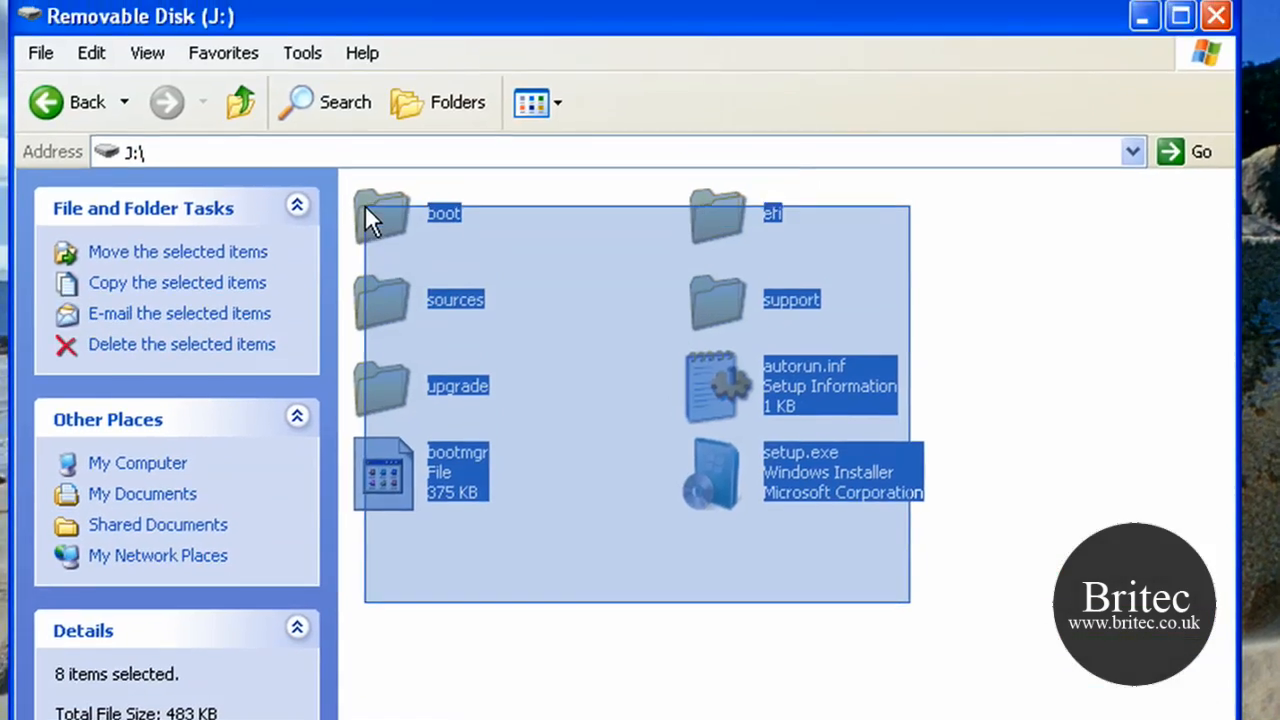
click(757, 585)
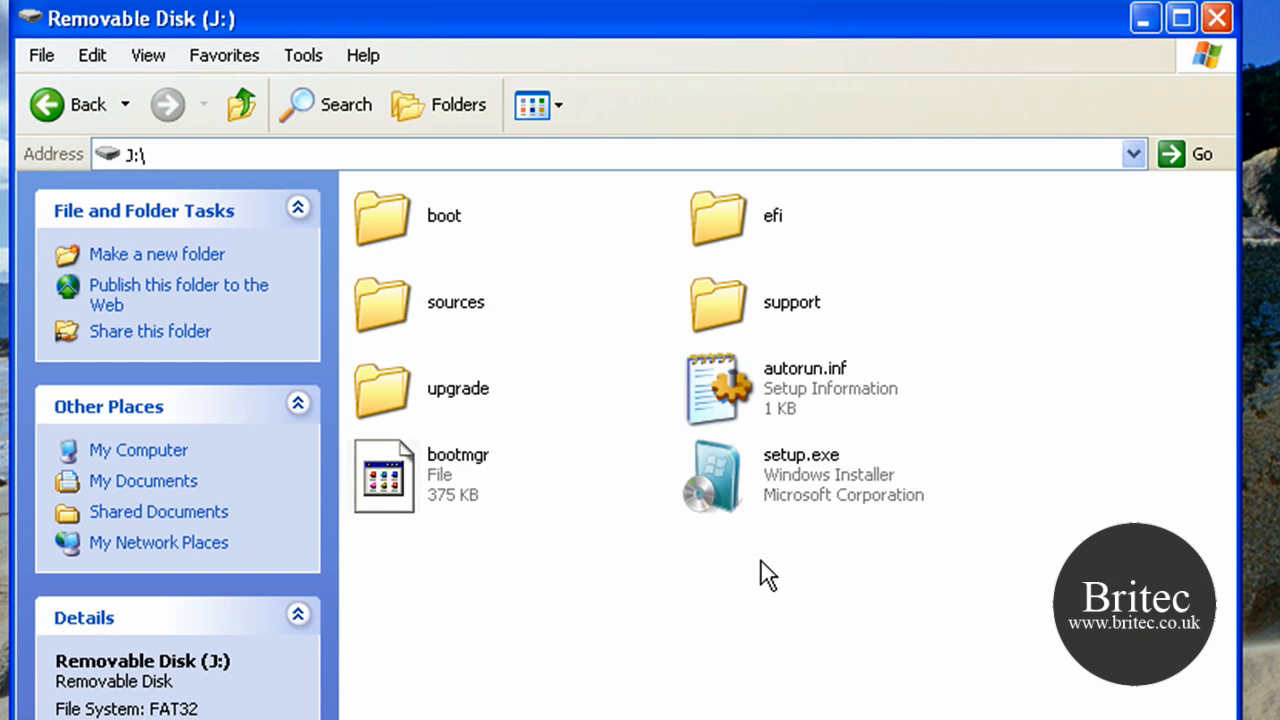
mouse_move(48, 104)
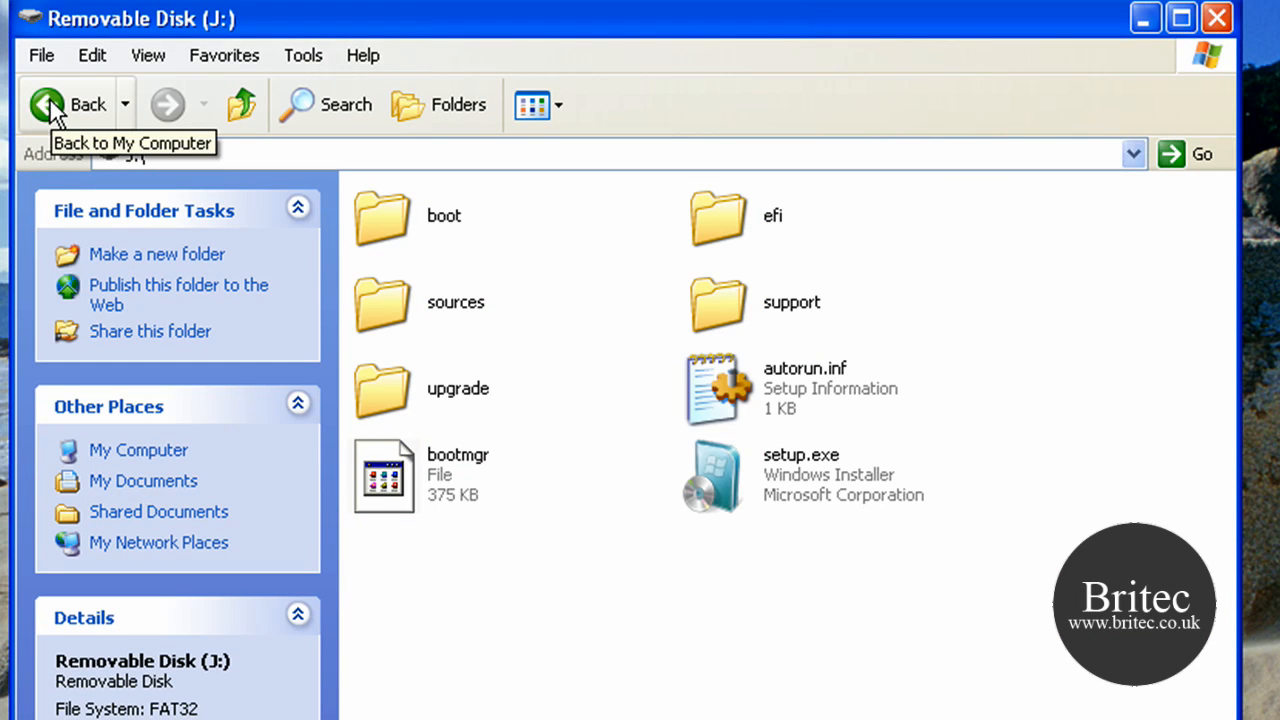
click(72, 104)
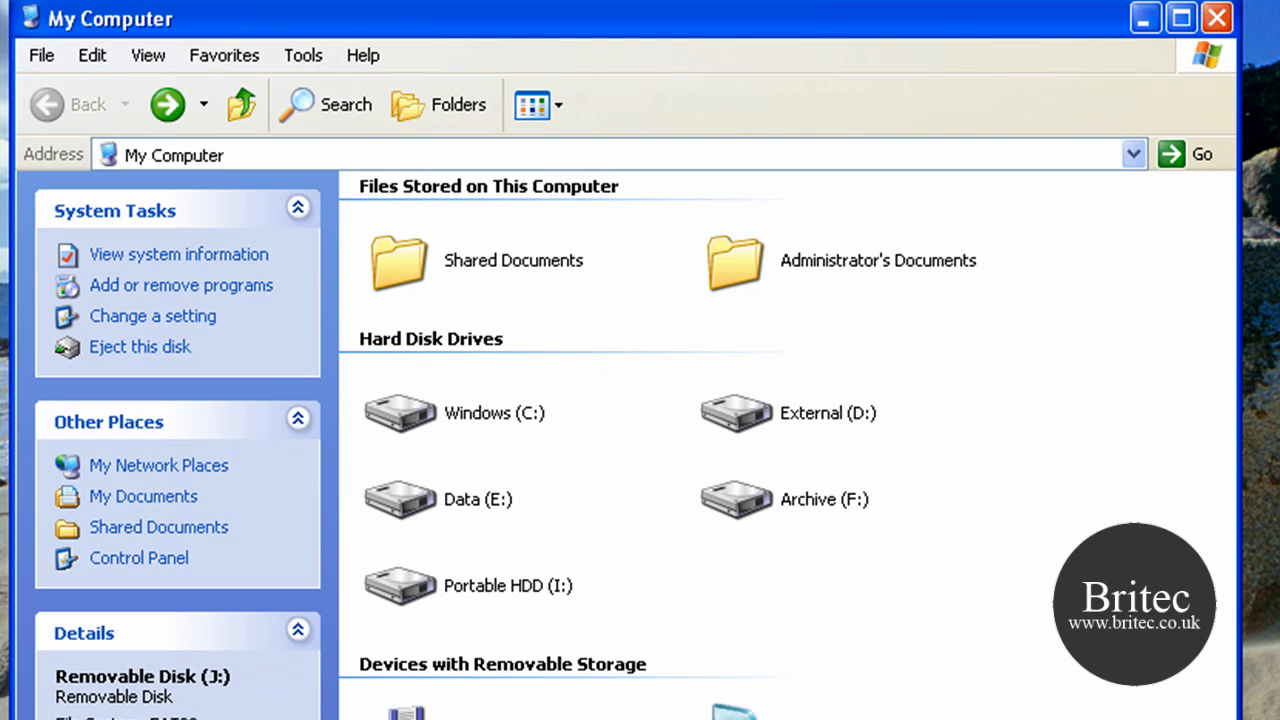
mouse_move(1212, 22)
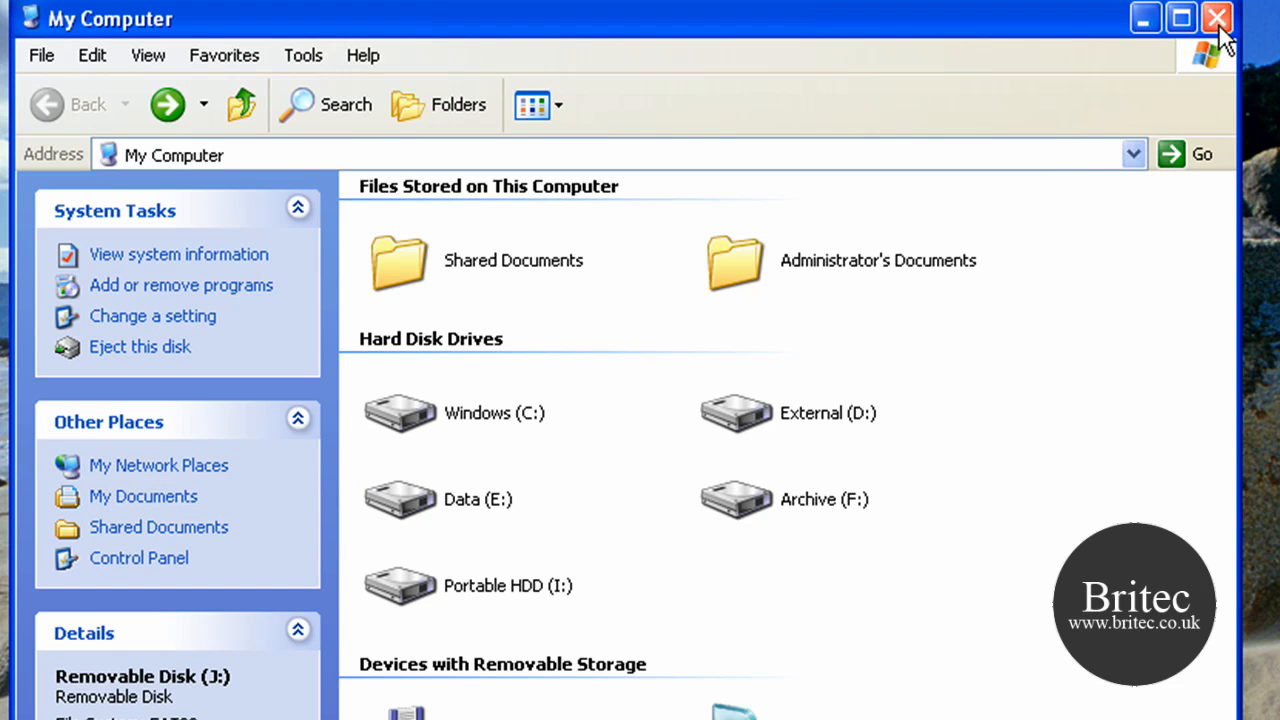
click(1214, 20)
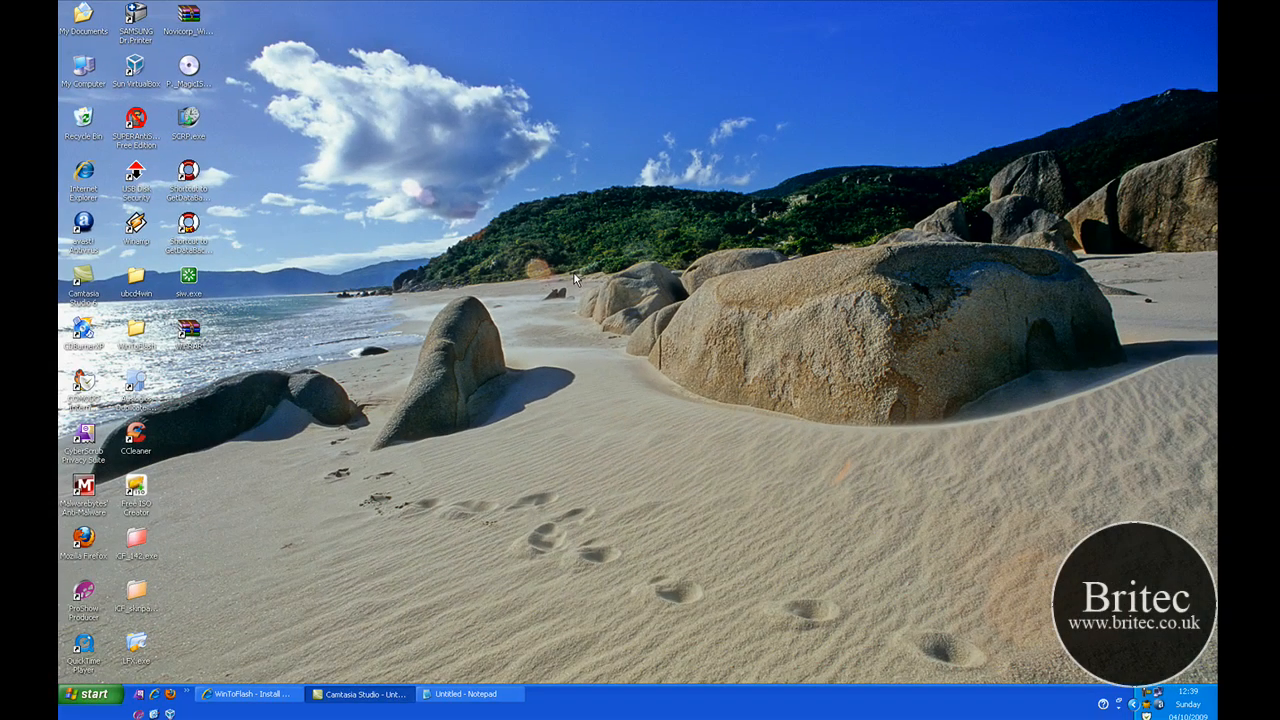
mouse_move(999, 633)
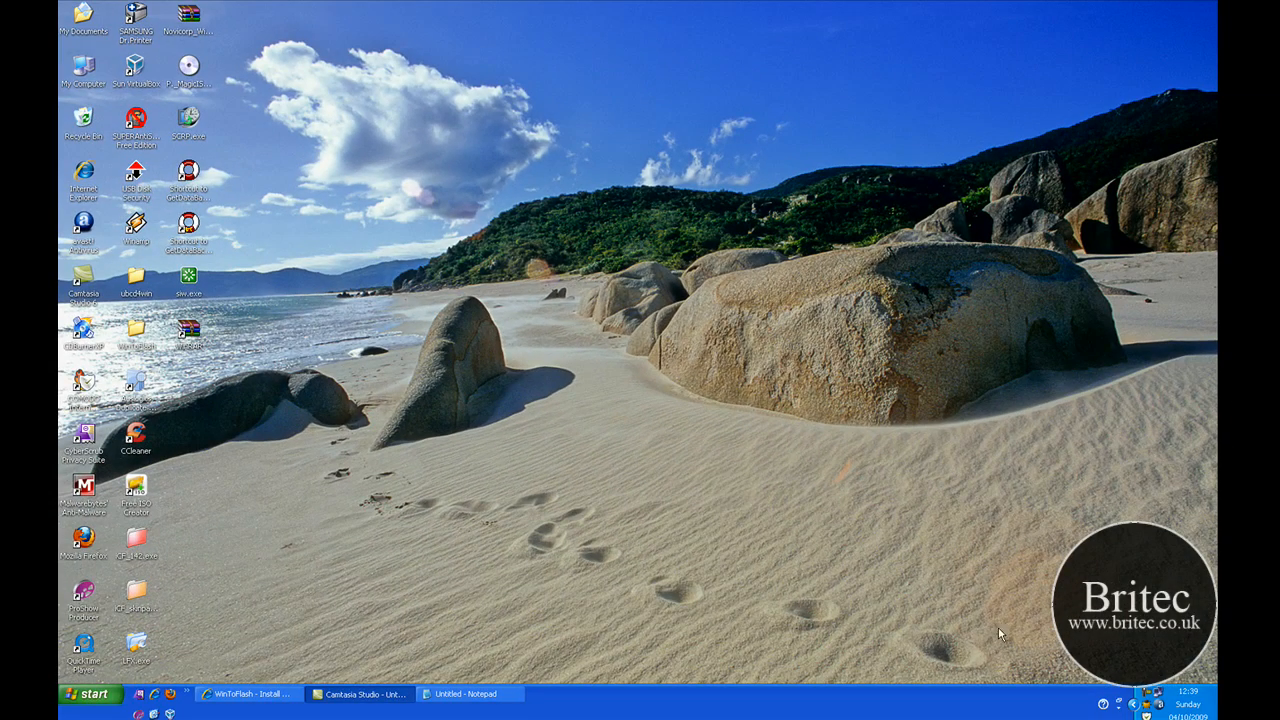